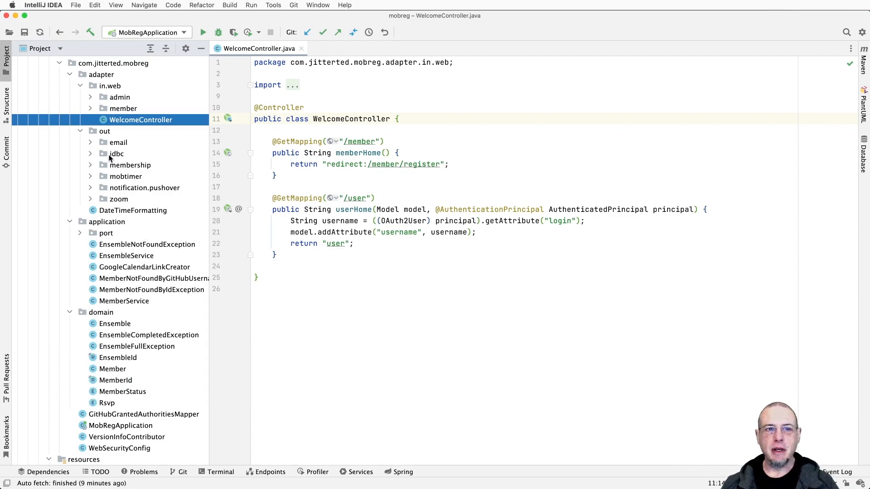
pyautogui.moveTo(105, 327)
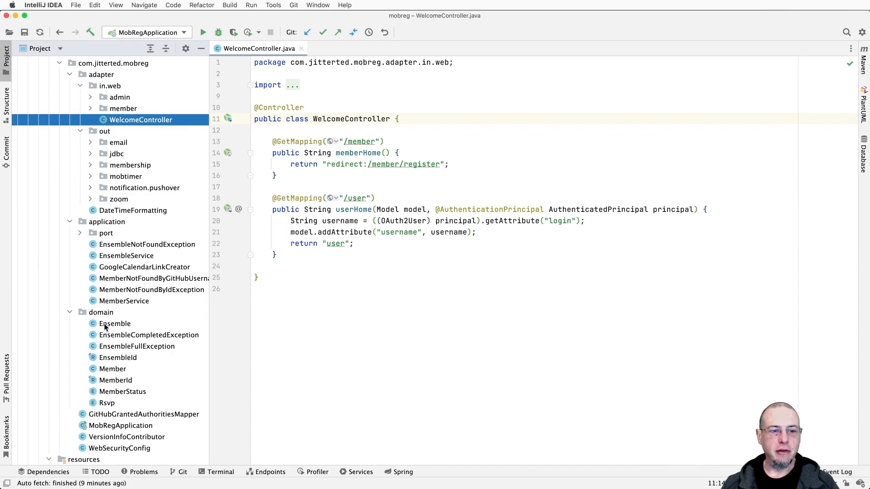
pyautogui.moveTo(65, 294)
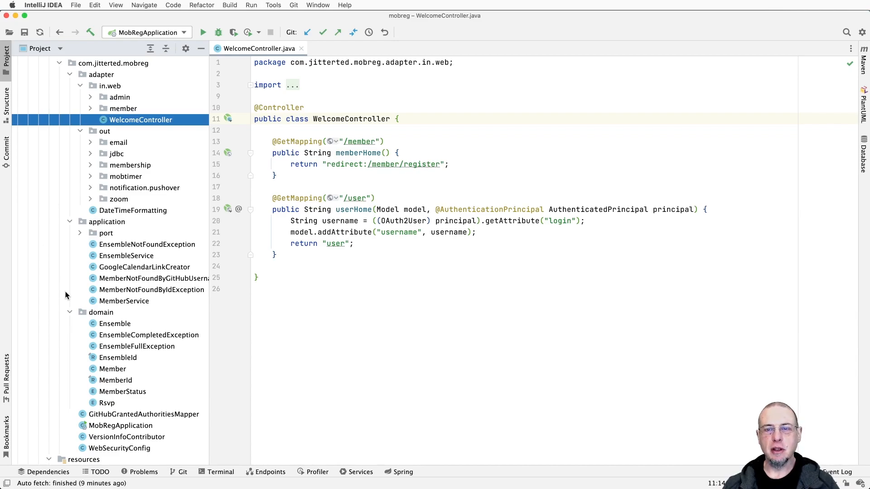
pyautogui.moveTo(149, 161)
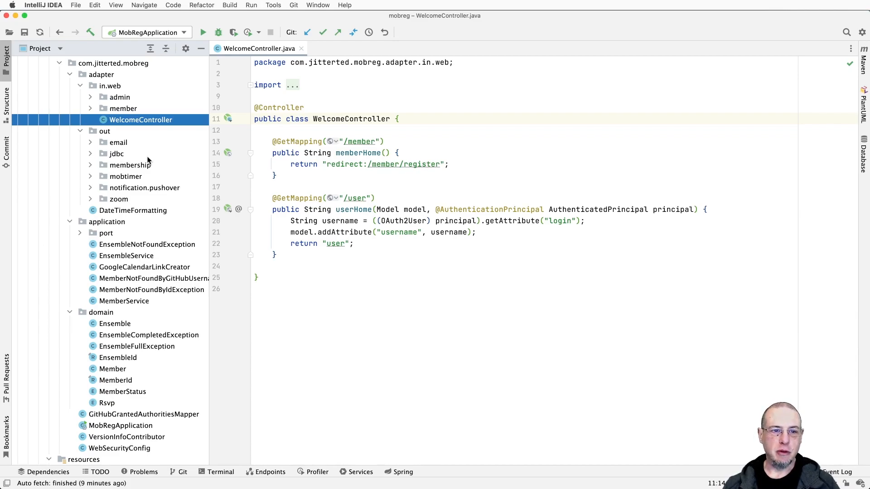
pyautogui.moveTo(145, 171)
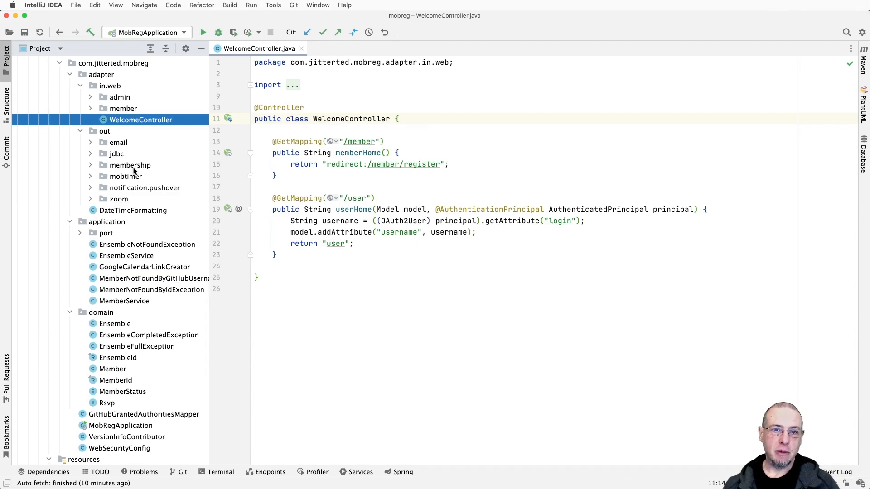
pyautogui.moveTo(315, 52)
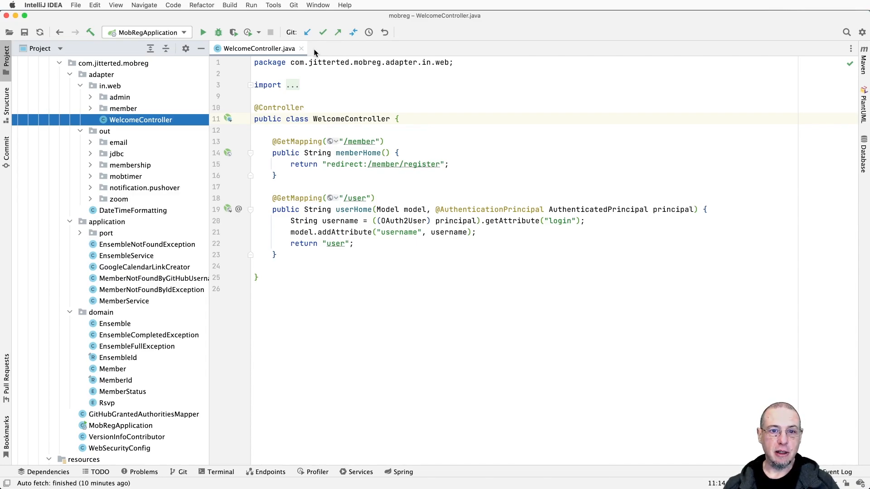
# Step: Bring the tawny project window, with its layer-coloured project tree, to the front
pyautogui.click(318, 5)
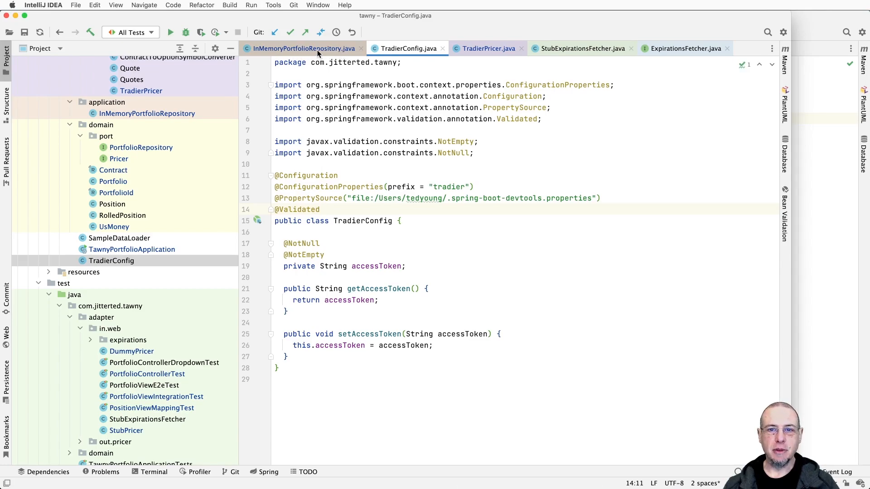
pyautogui.moveTo(163, 162)
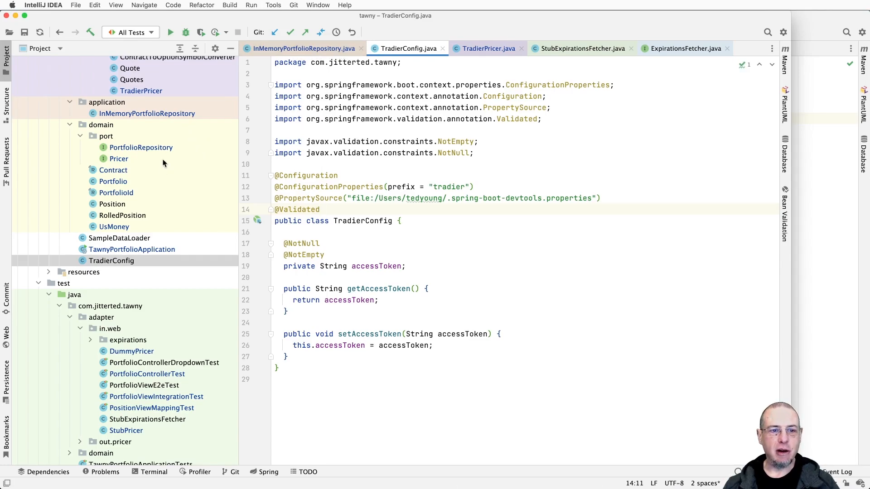
pyautogui.moveTo(191, 231)
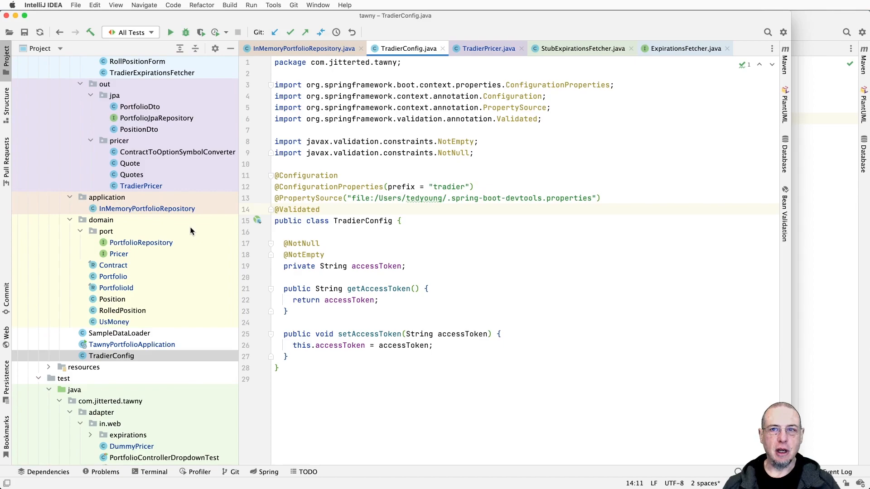
pyautogui.moveTo(77, 111)
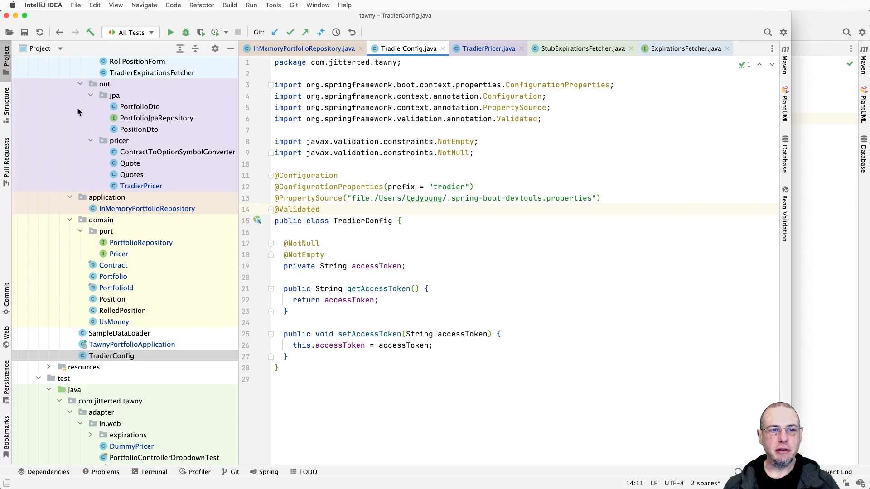
pyautogui.moveTo(205, 249)
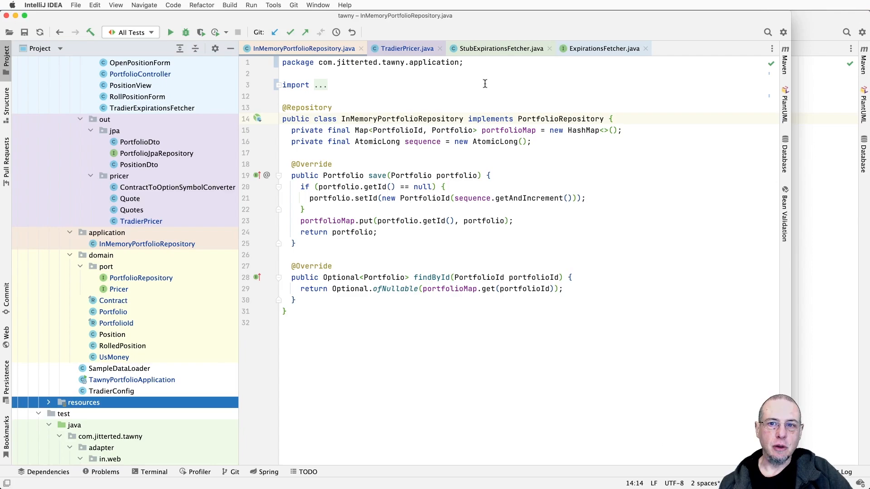
pyautogui.moveTo(187, 445)
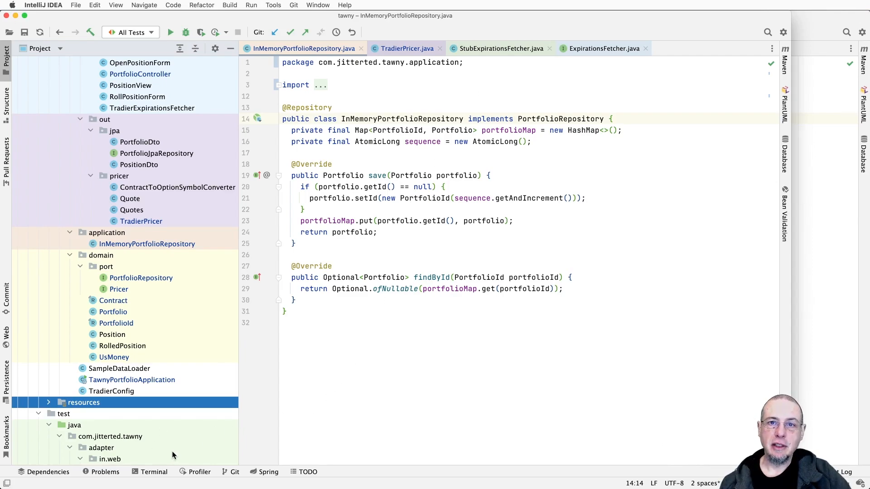
pyautogui.moveTo(168, 440)
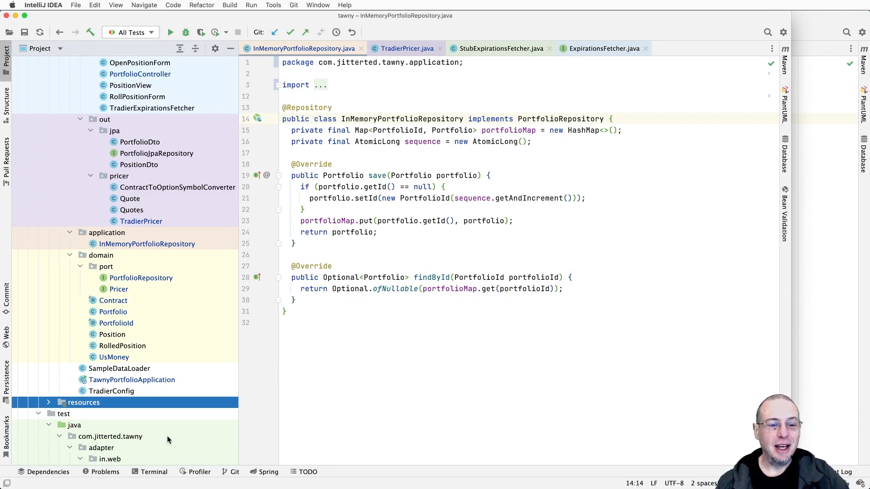
pyautogui.moveTo(168, 391)
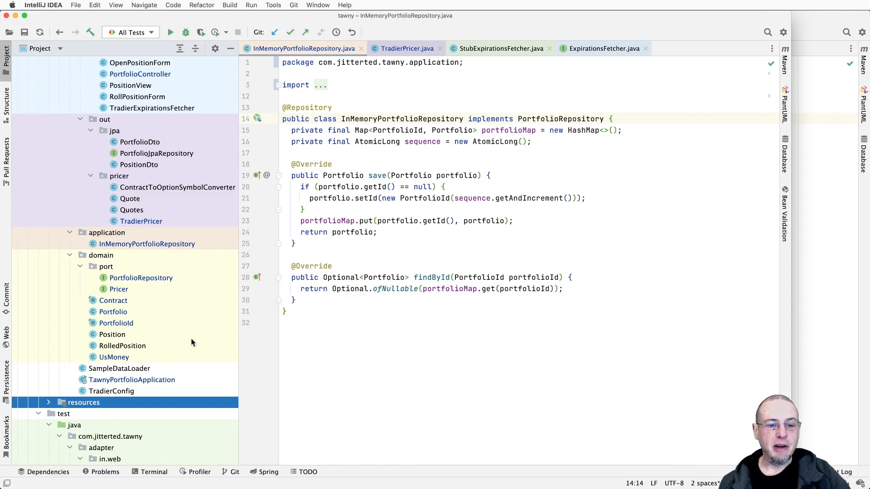
pyautogui.moveTo(173, 338)
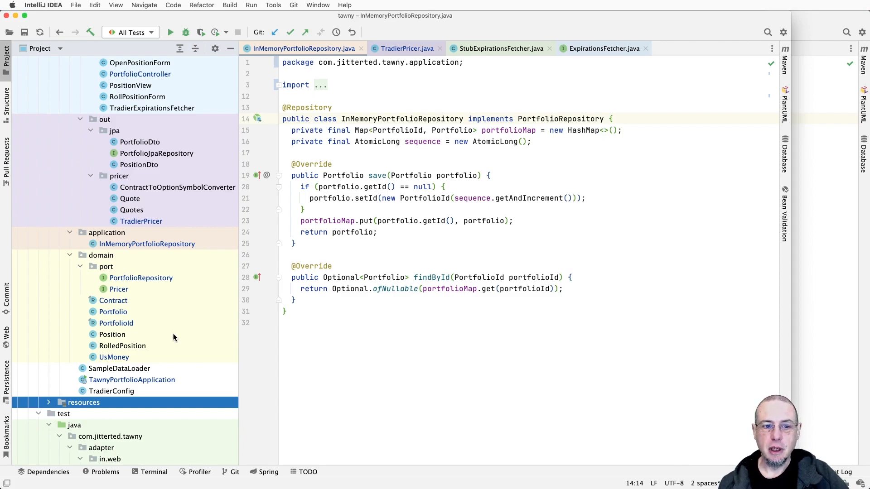
pyautogui.moveTo(210, 236)
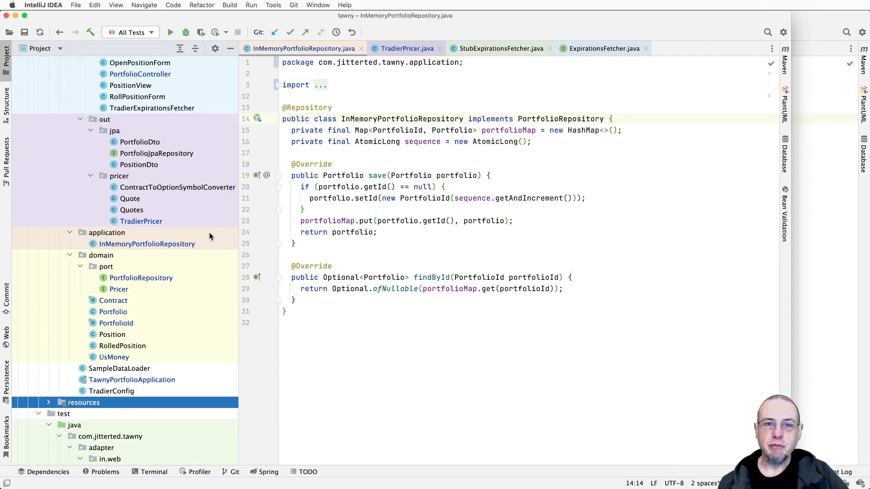
pyautogui.moveTo(208, 241)
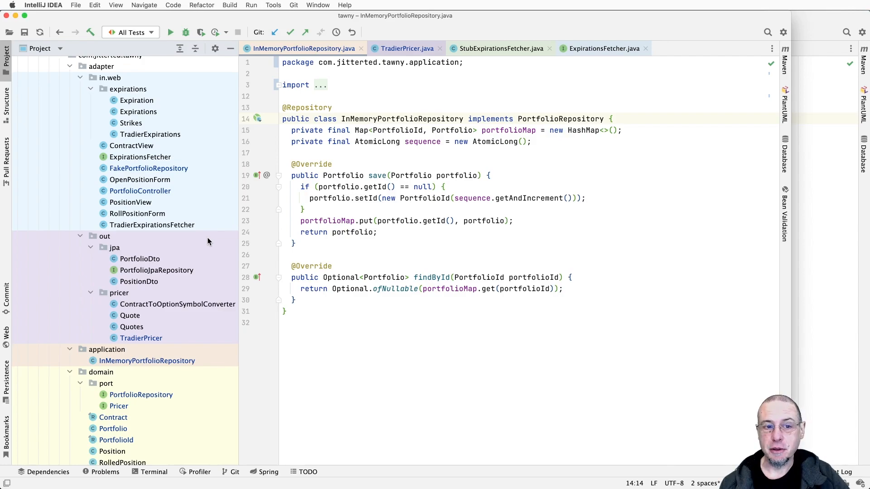
pyautogui.moveTo(211, 198)
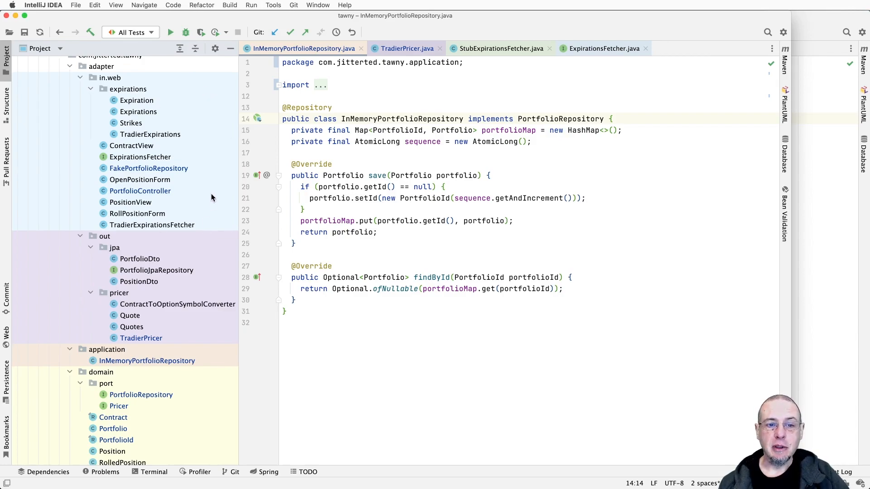
pyautogui.moveTo(209, 222)
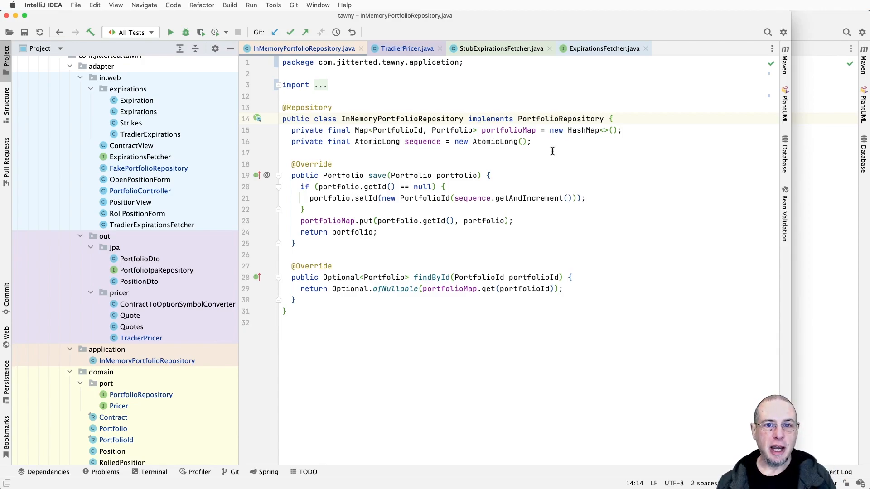
# Step: Show the Tree Appearance options from the Project tool window's gear menu
pyautogui.click(215, 49)
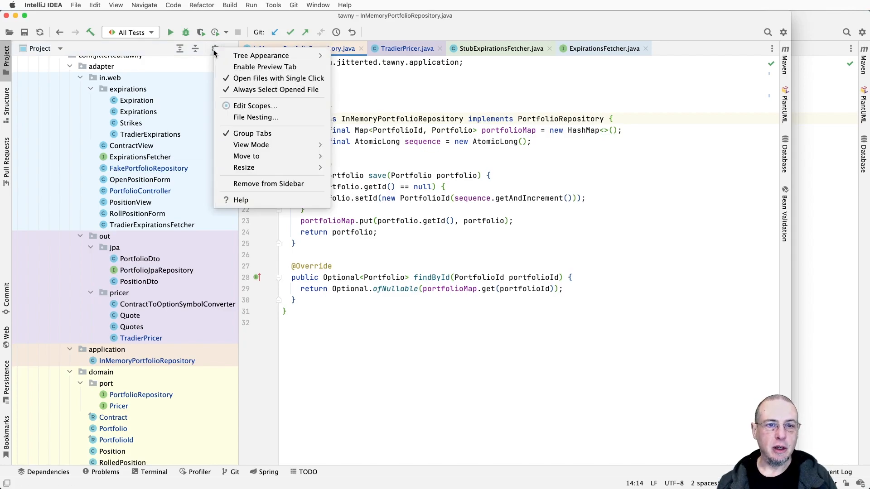
pyautogui.click(261, 55)
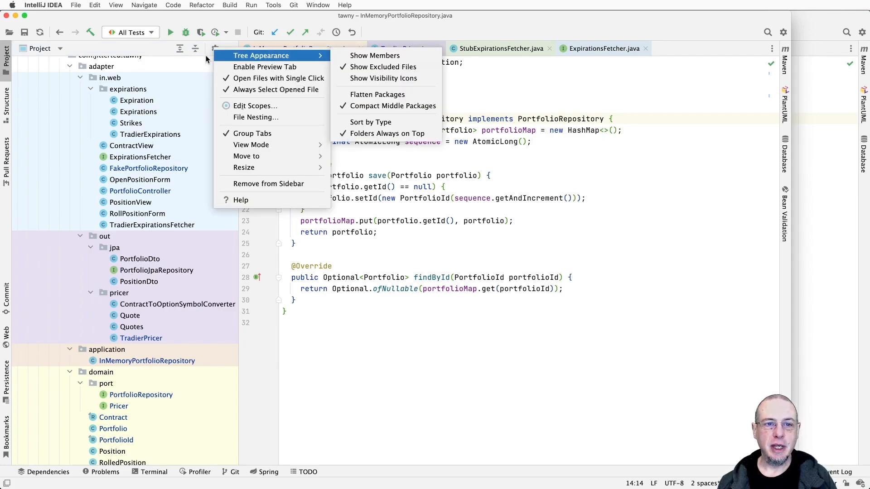
pyautogui.moveTo(211, 97)
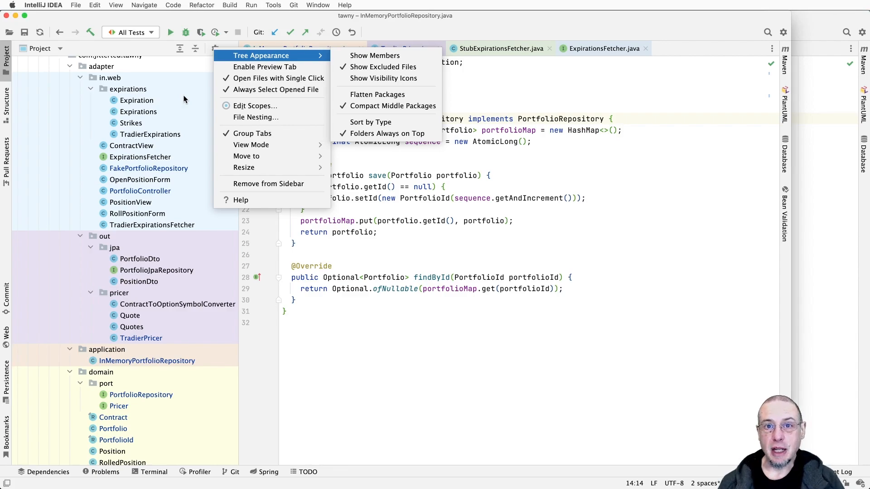
pyautogui.moveTo(255, 105)
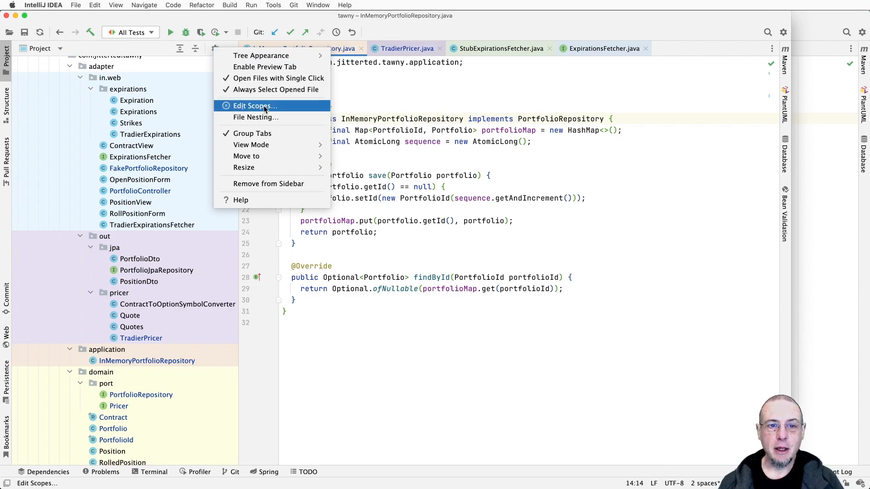
pyautogui.moveTo(261, 55)
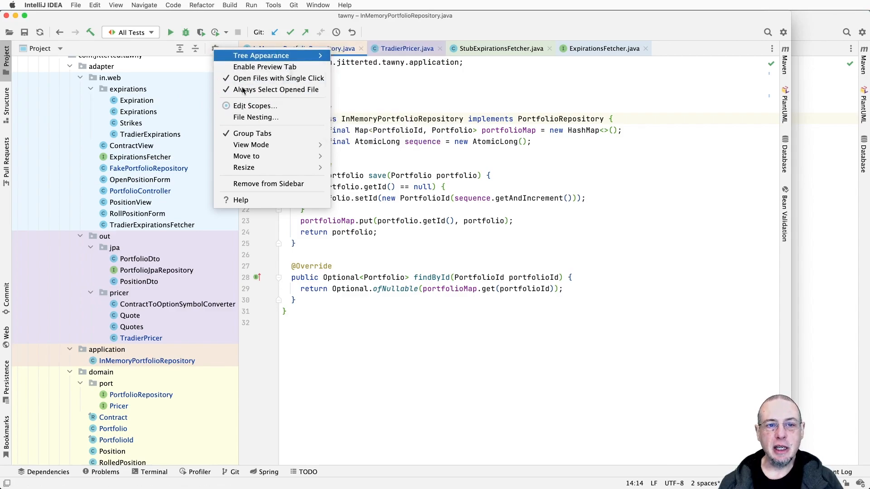
pyautogui.moveTo(267, 127)
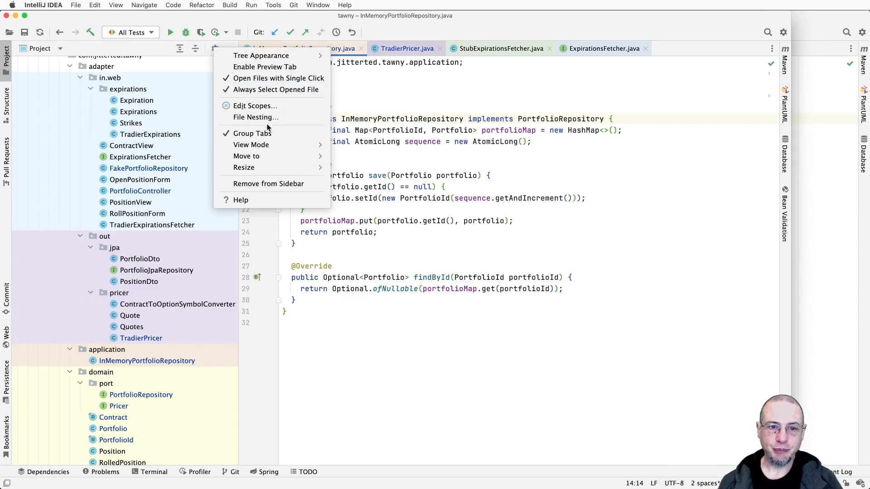
pyautogui.click(255, 105)
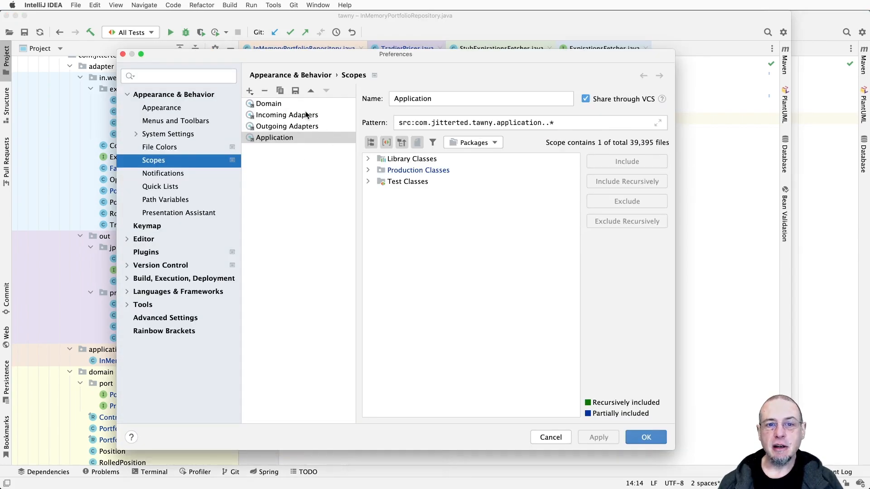
pyautogui.moveTo(294, 154)
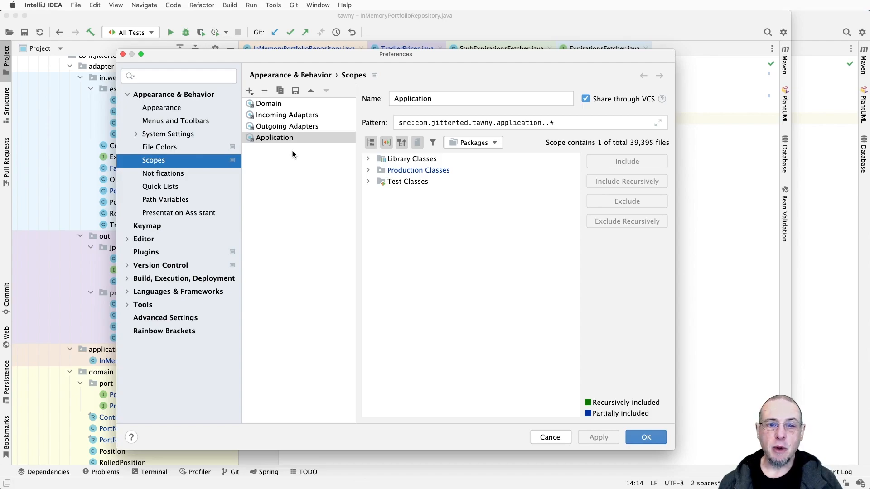
pyautogui.moveTo(203, 148)
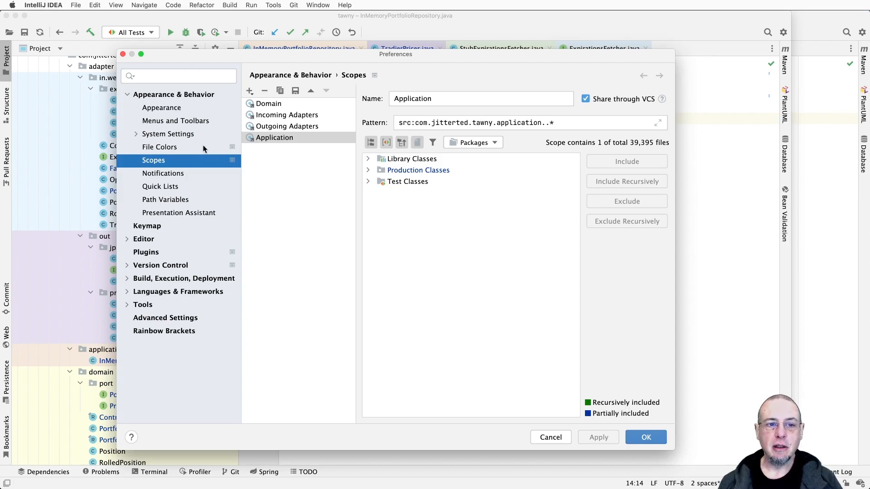
pyautogui.click(160, 147)
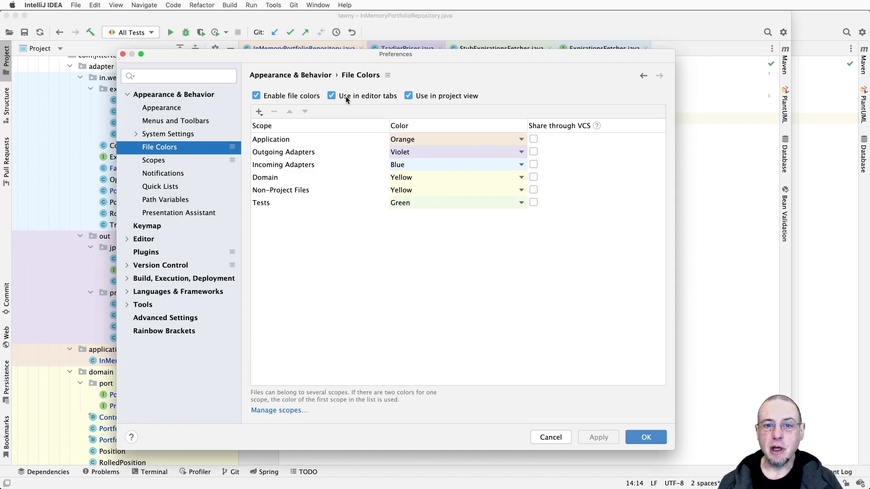
pyautogui.moveTo(383, 99)
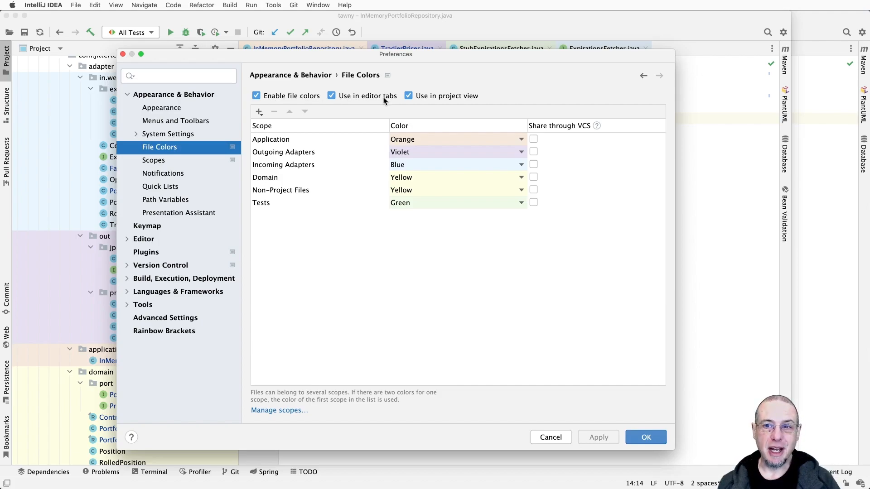
pyautogui.moveTo(416, 101)
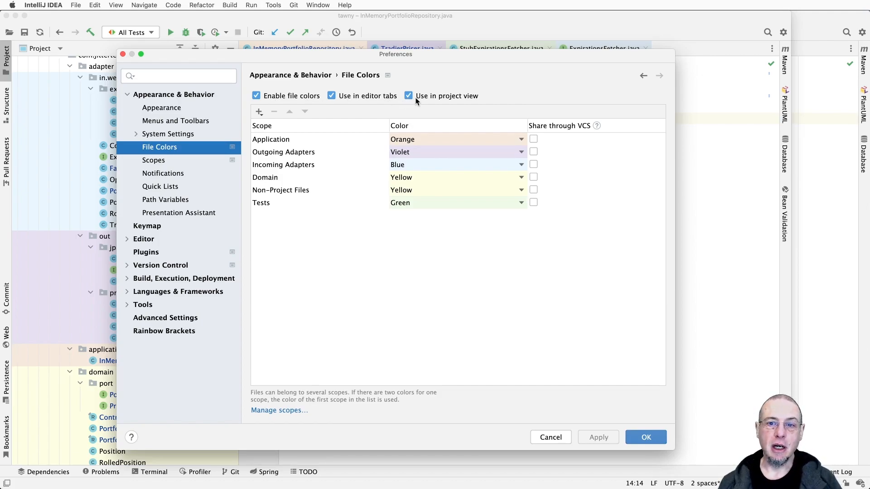
pyautogui.moveTo(473, 101)
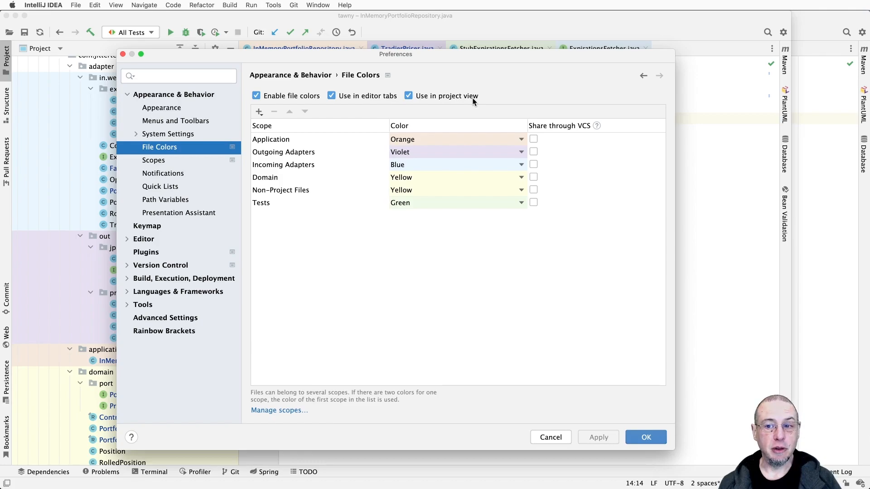
pyautogui.moveTo(439, 101)
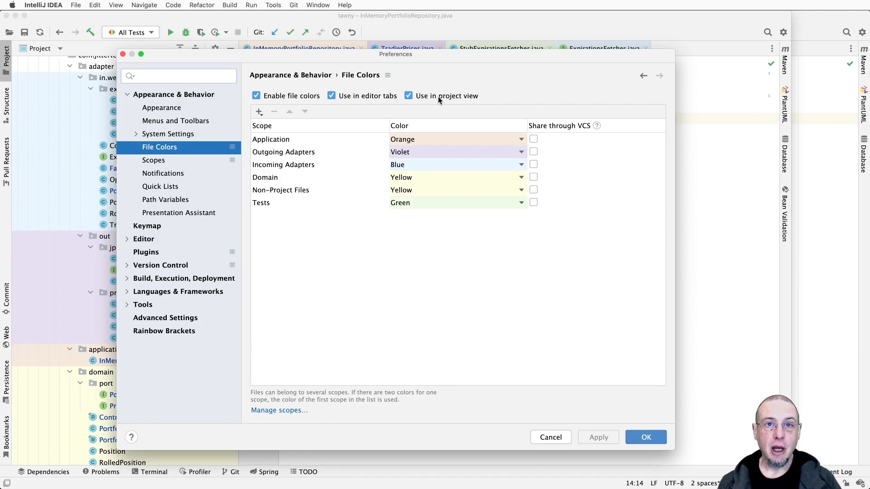
pyautogui.moveTo(547, 201)
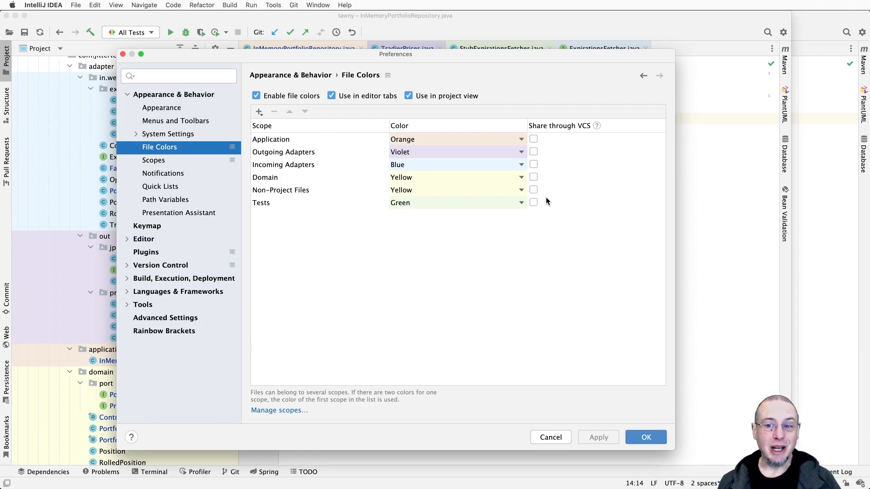
pyautogui.moveTo(546, 207)
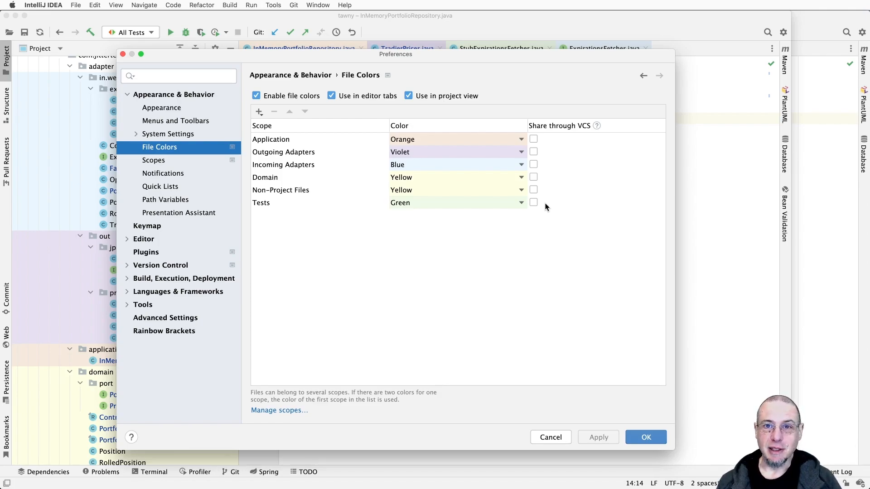
pyautogui.moveTo(538, 209)
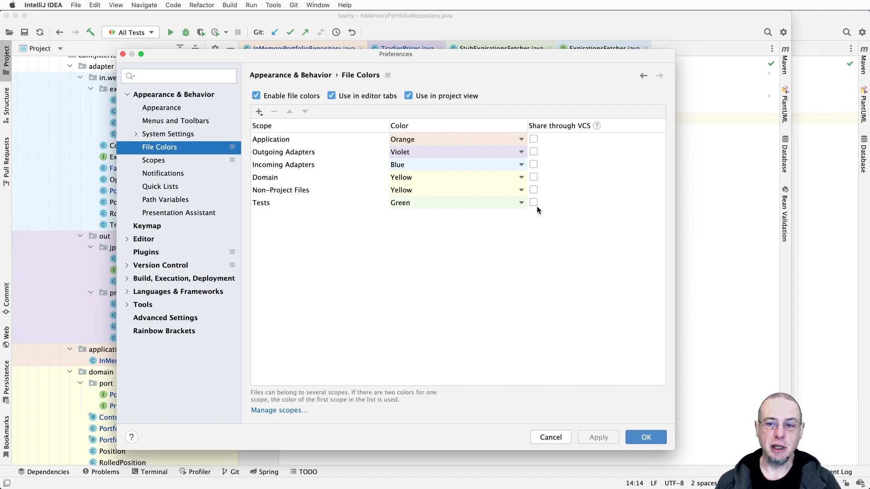
pyautogui.moveTo(299, 206)
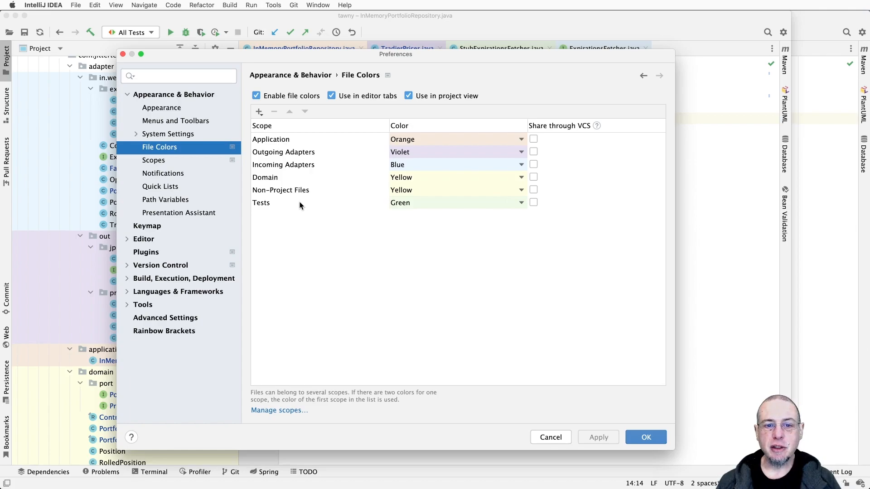
pyautogui.moveTo(429, 203)
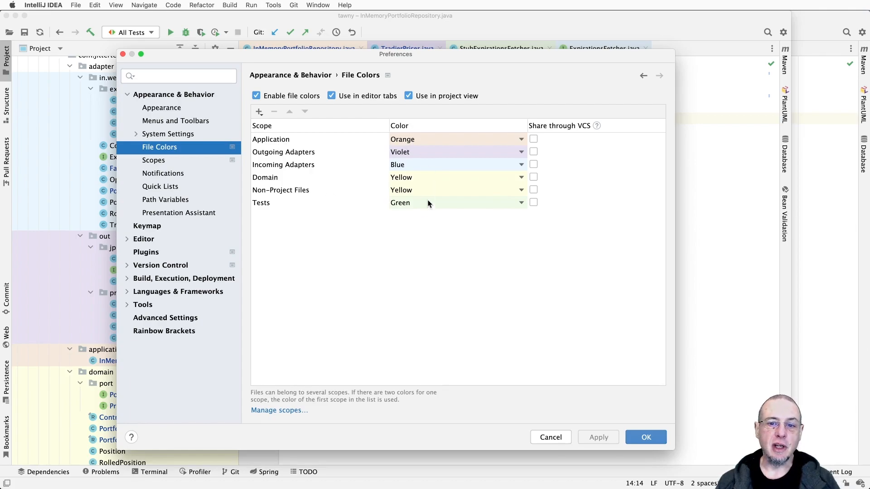
pyautogui.moveTo(326, 207)
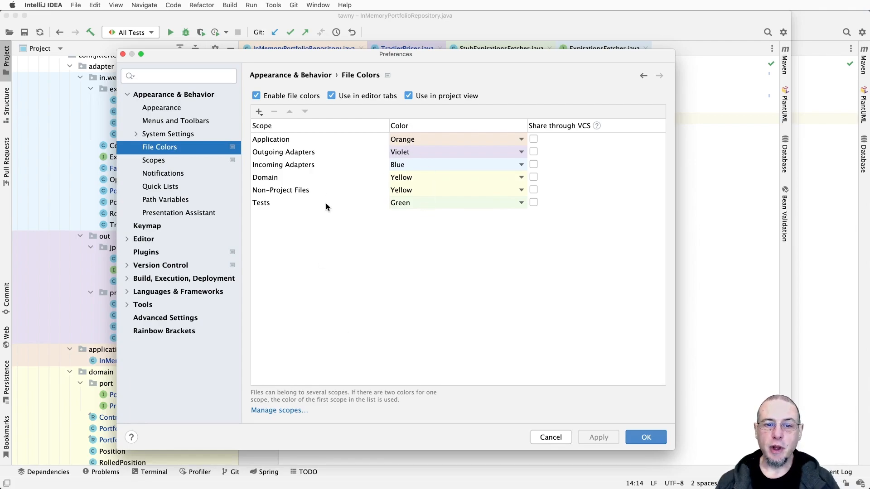
# Step: Review the Application scope's package pattern, then close Preferences with OK
pyautogui.click(153, 160)
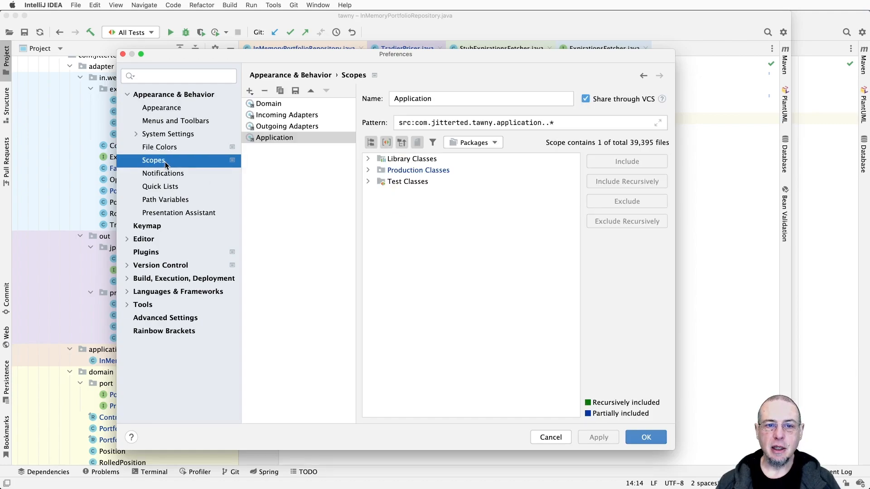
pyautogui.moveTo(279, 145)
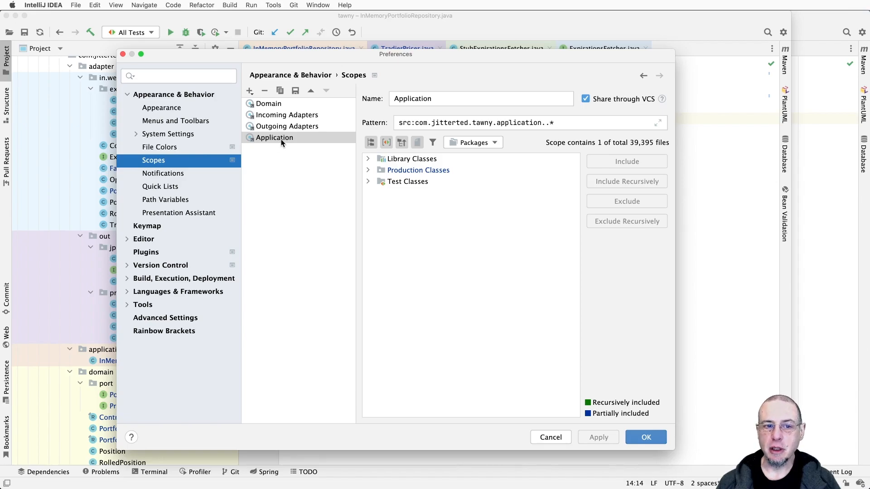
pyautogui.click(159, 147)
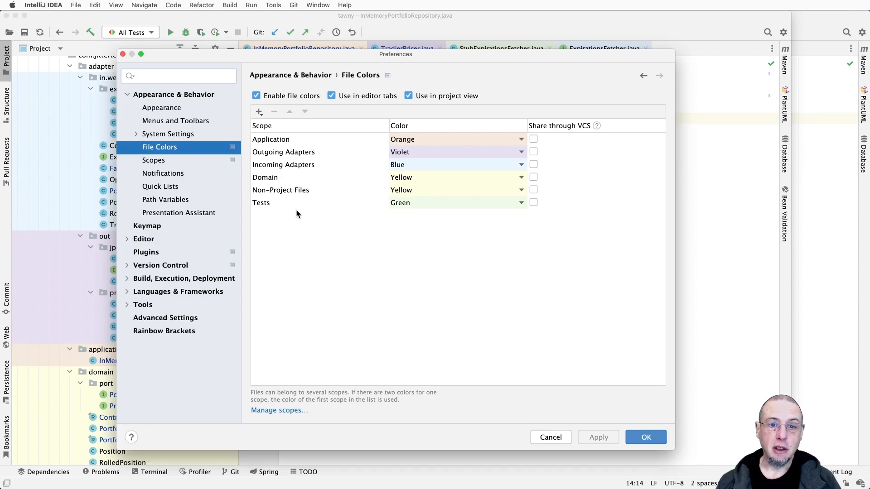
pyautogui.moveTo(283, 204)
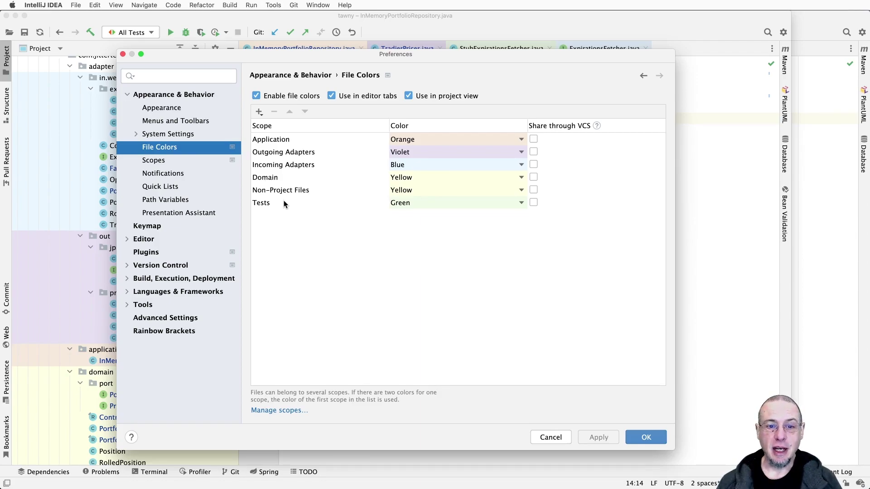
pyautogui.moveTo(359, 239)
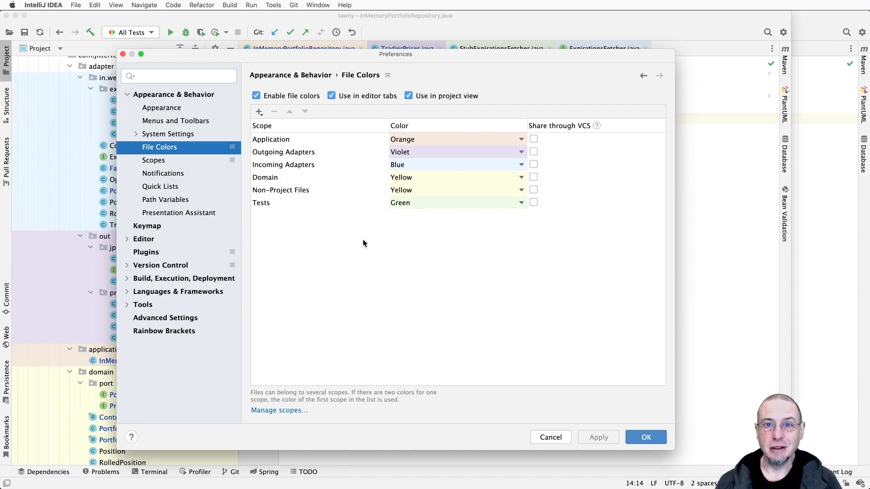
pyautogui.click(645, 438)
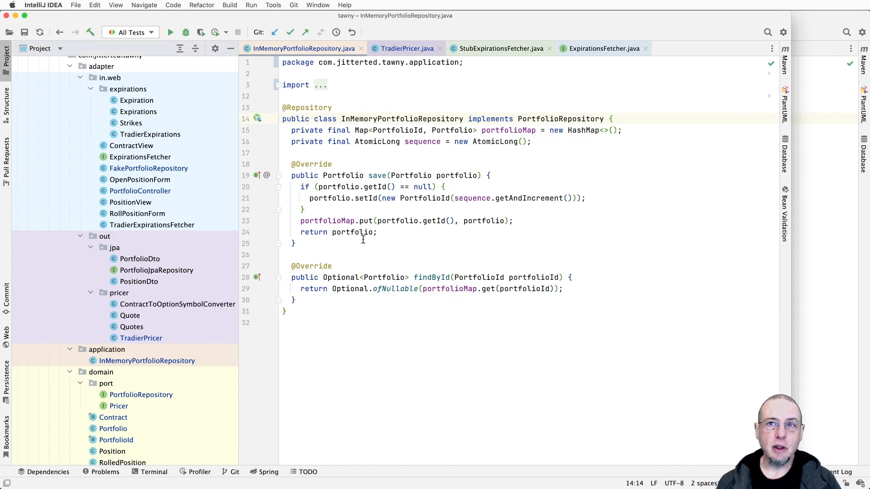
pyautogui.moveTo(339, 138)
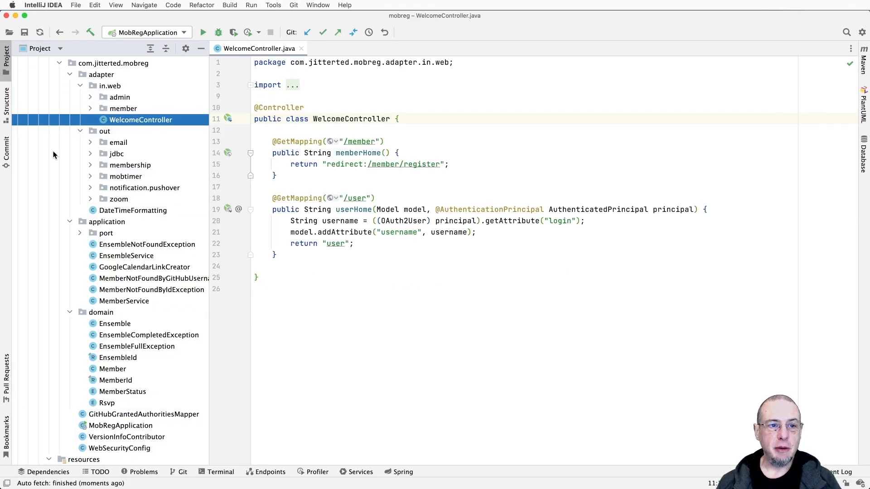
pyautogui.moveTo(61, 91)
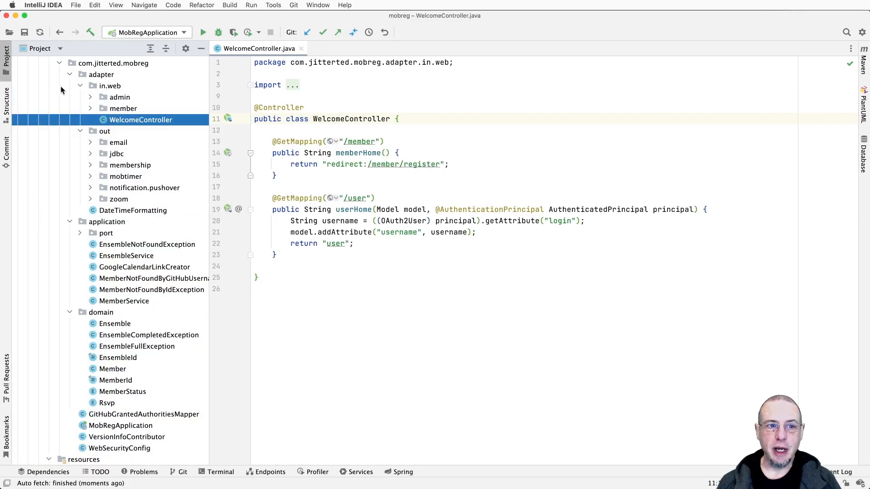
pyautogui.moveTo(111, 396)
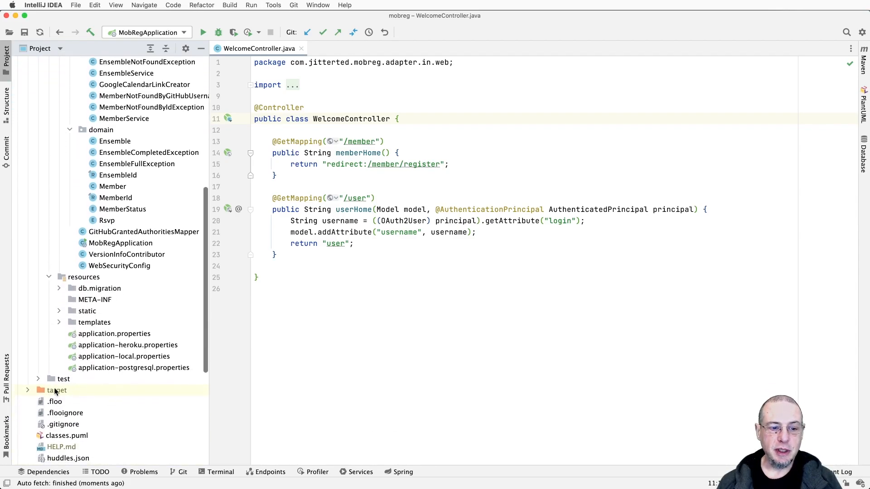
# Step: Expand mobreg's test folder and show the Project view options menu
pyautogui.click(63, 391)
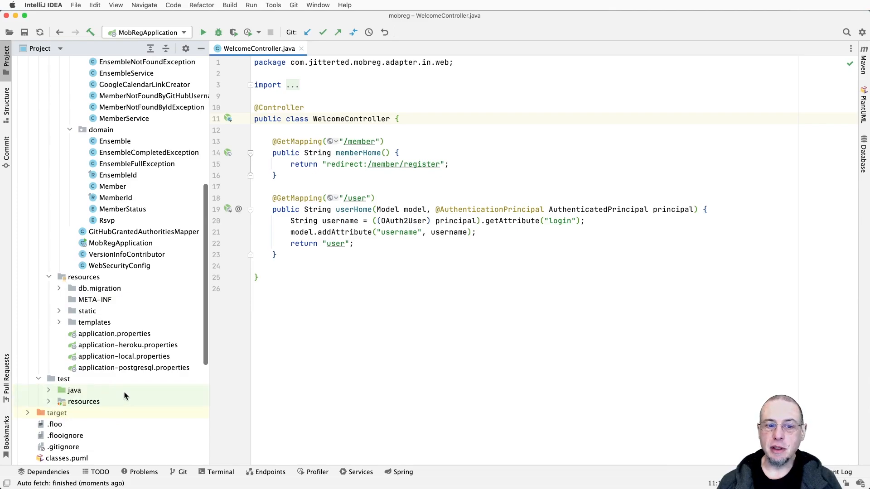
pyautogui.moveTo(75, 415)
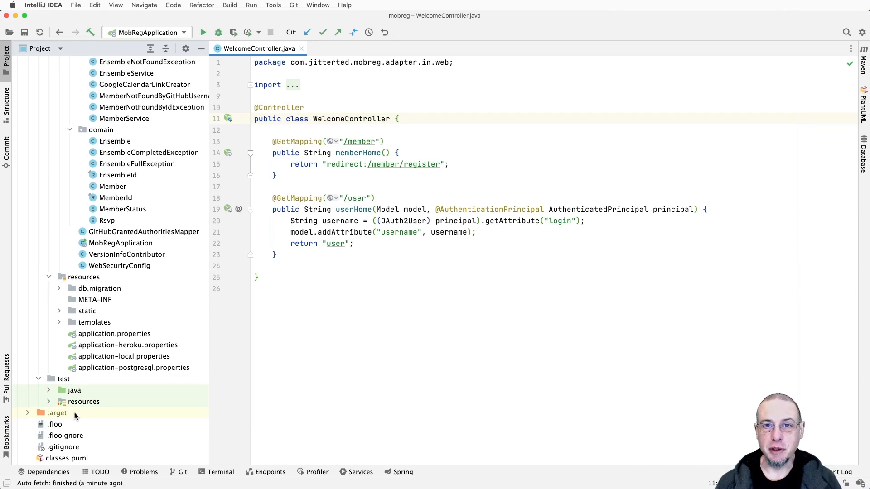
pyautogui.moveTo(125, 312)
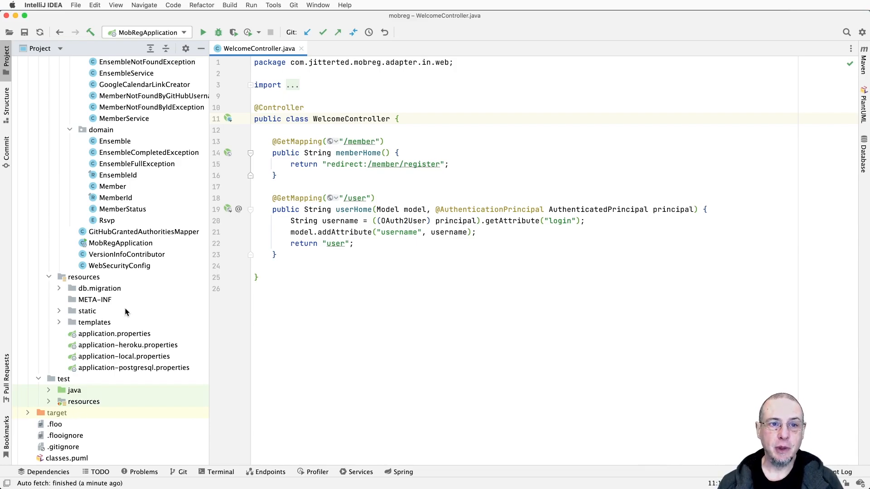
pyautogui.click(186, 49)
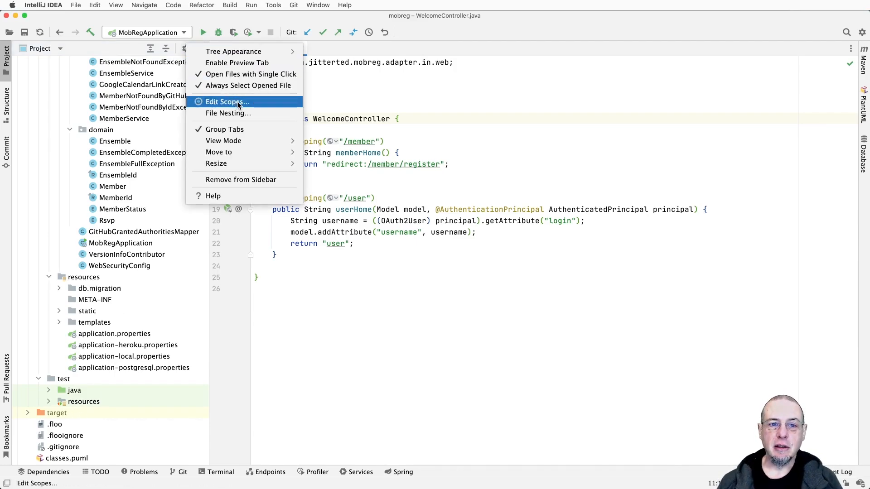
# Step: Choose Edit Scopes, check File Colors, and begin adding a scope in Scopes
pyautogui.click(225, 102)
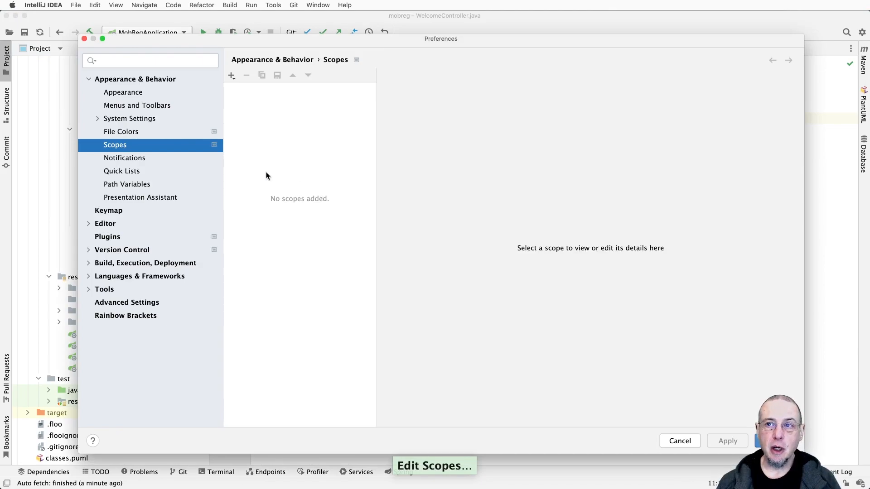
pyautogui.click(121, 131)
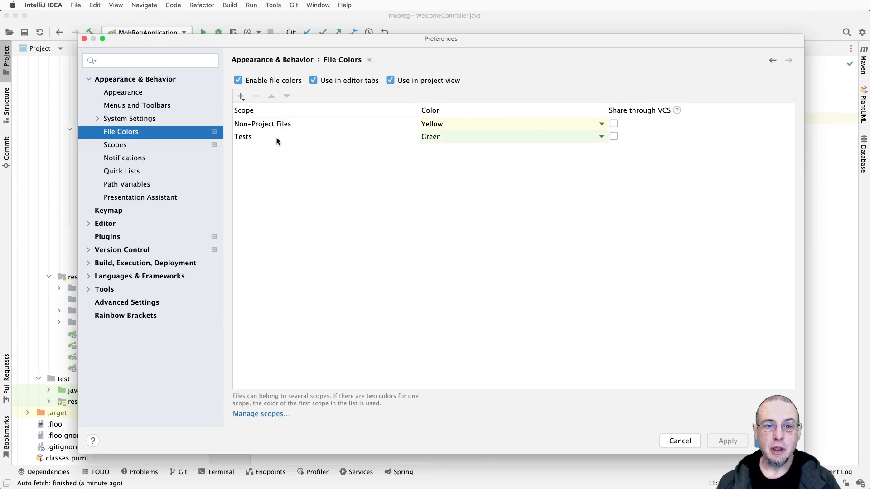
pyautogui.moveTo(452, 147)
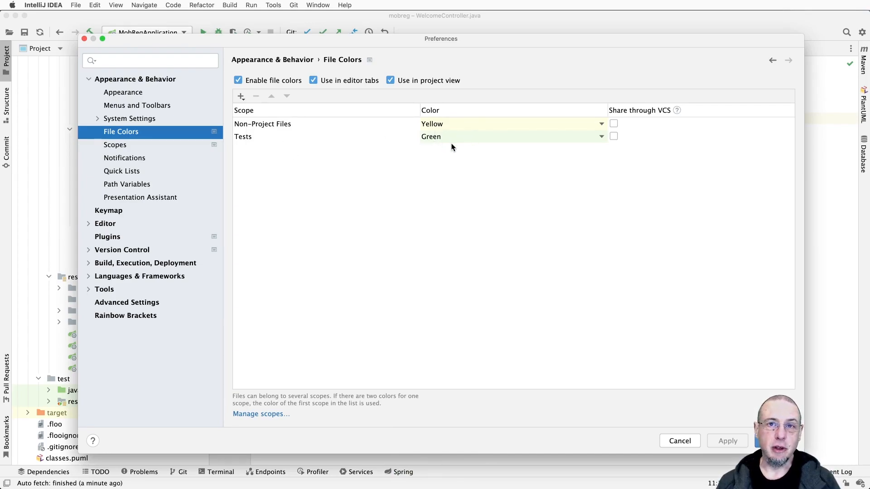
pyautogui.moveTo(457, 166)
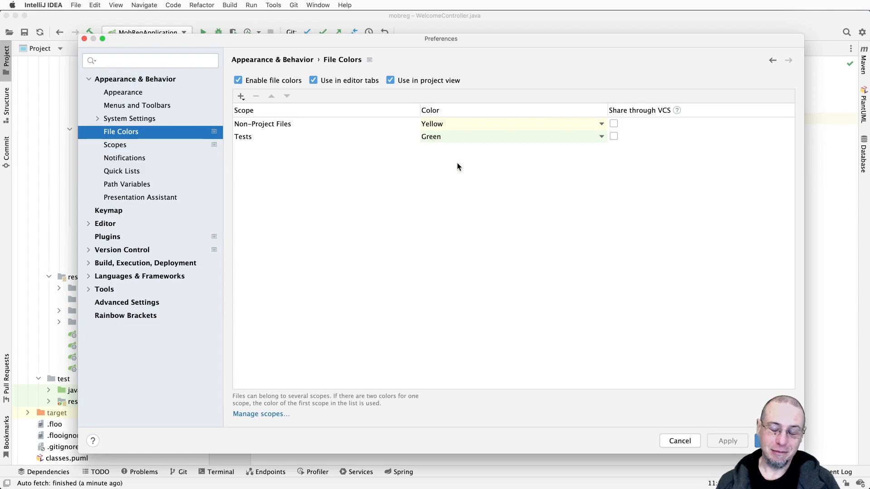
pyautogui.moveTo(263, 127)
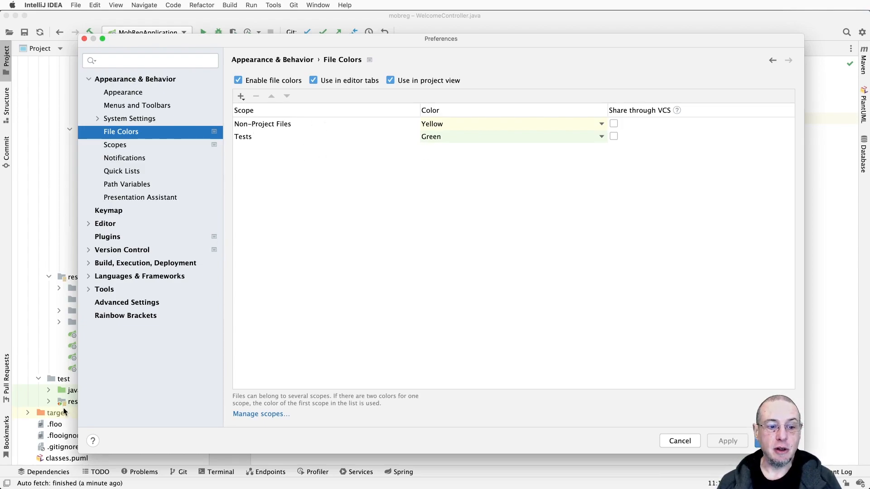
pyautogui.moveTo(430, 288)
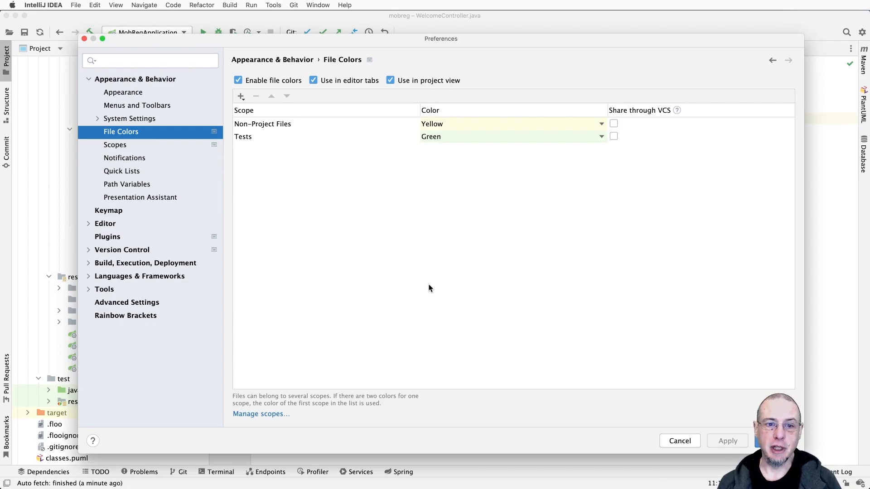
pyautogui.click(115, 145)
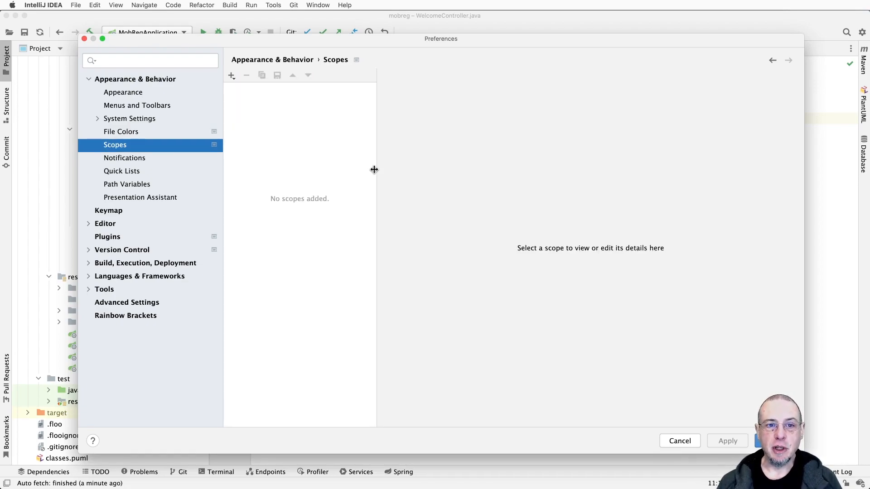
pyautogui.click(230, 75)
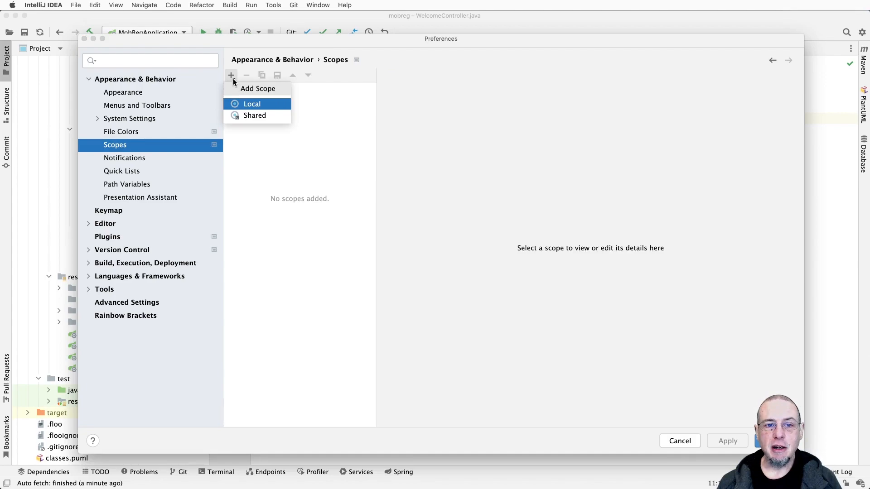
pyautogui.moveTo(271, 106)
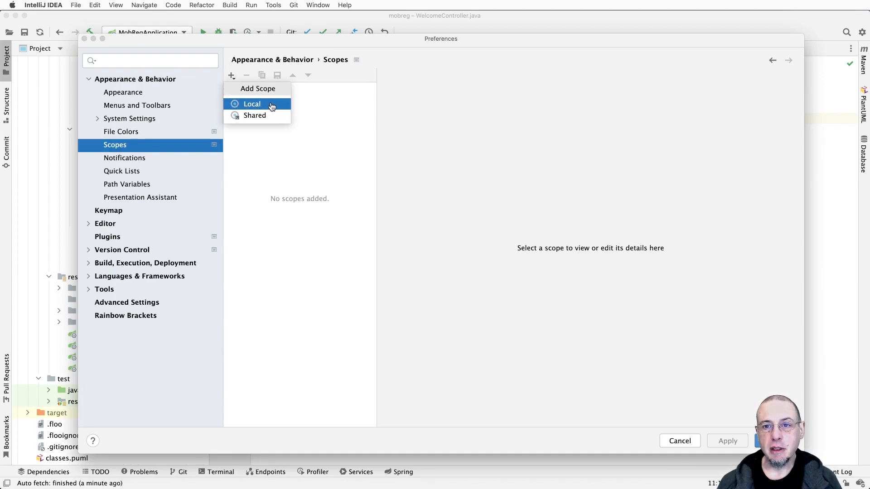
# Step: Create a local scope named Domain and select it in the scope list
pyautogui.click(251, 104)
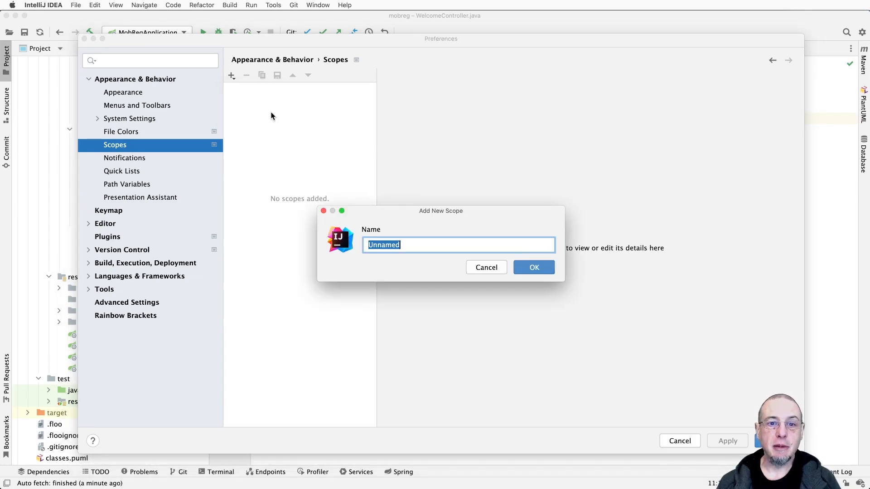
pyautogui.moveTo(441, 274)
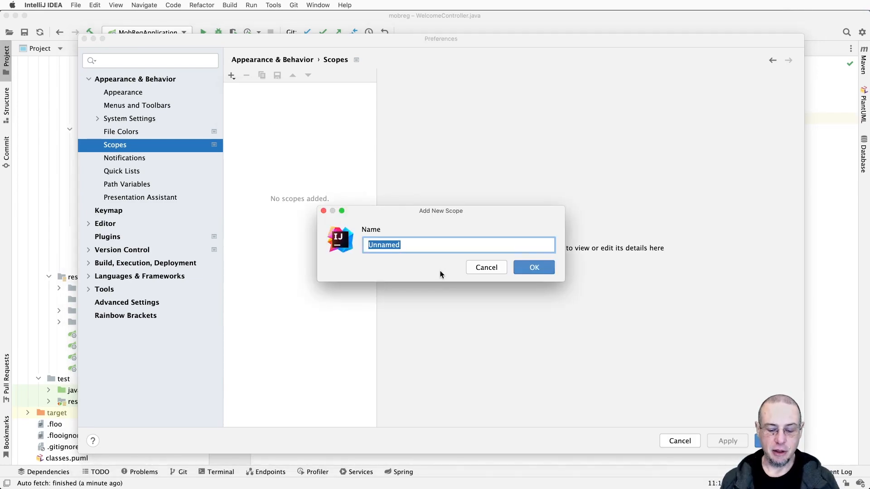
pyautogui.write('Domain')
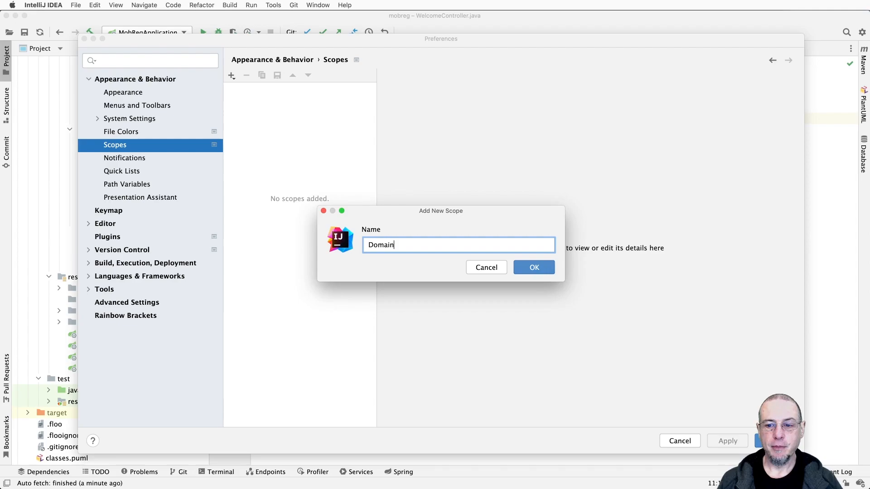
pyautogui.click(533, 268)
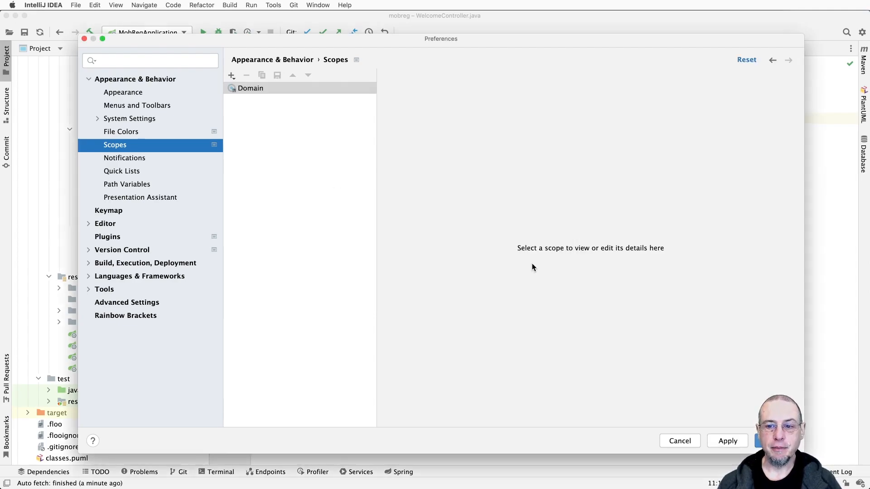
pyautogui.click(250, 88)
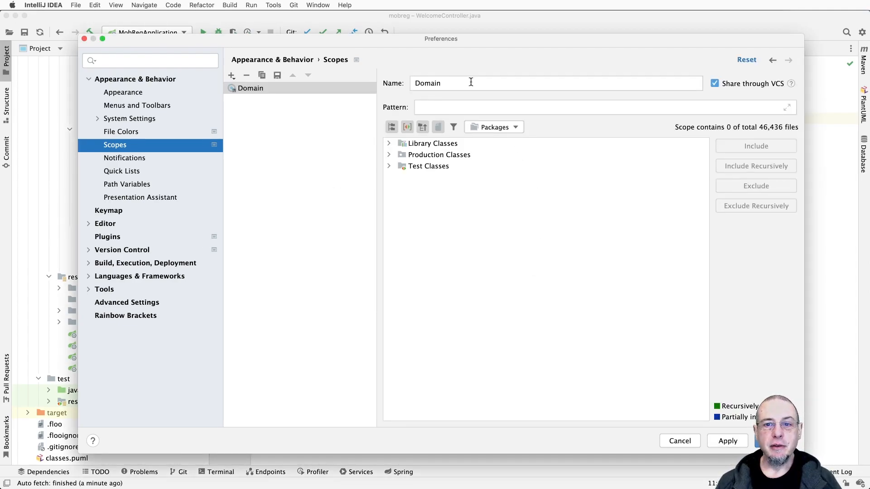
# Step: Include com.jitterted.mobreg.domain recursively, giving pattern src:com.jitterted.mobreg.domain..*
pyautogui.click(554, 82)
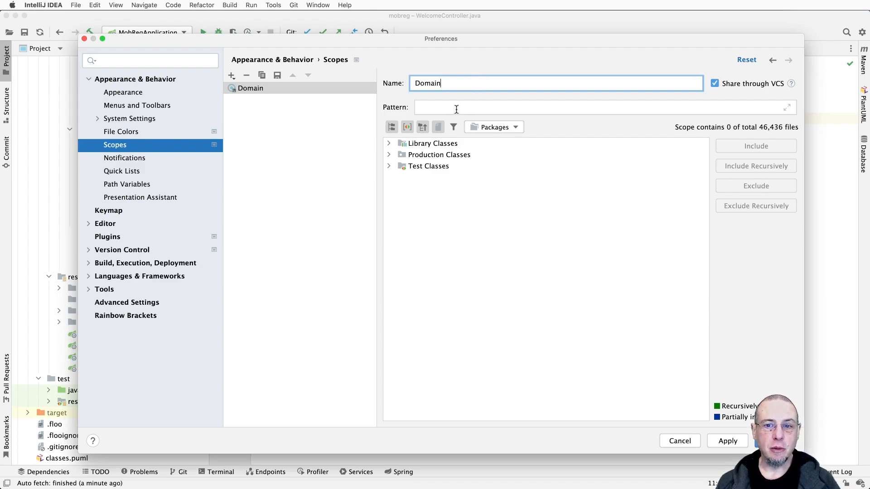
pyautogui.moveTo(451, 191)
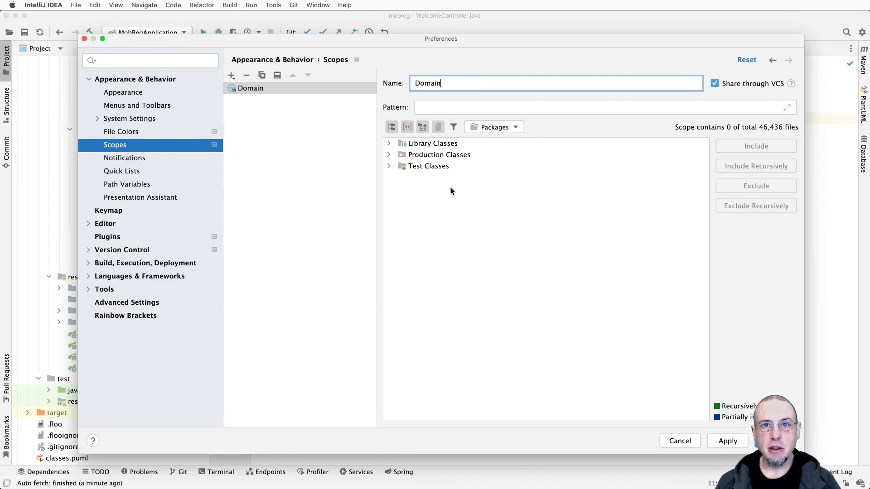
pyautogui.moveTo(415, 158)
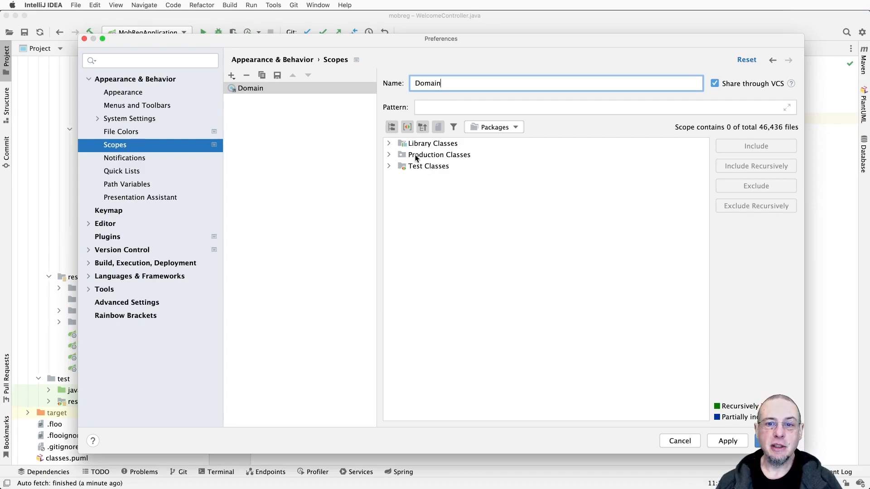
pyautogui.click(388, 155)
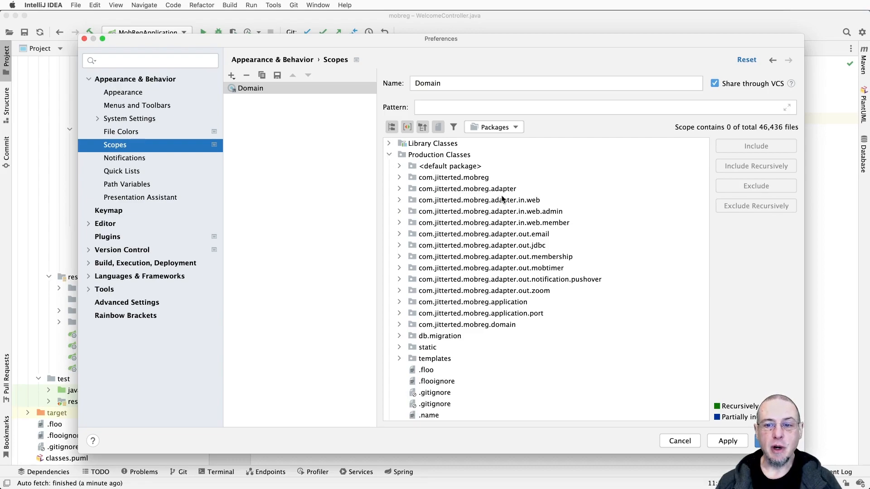
pyautogui.click(466, 325)
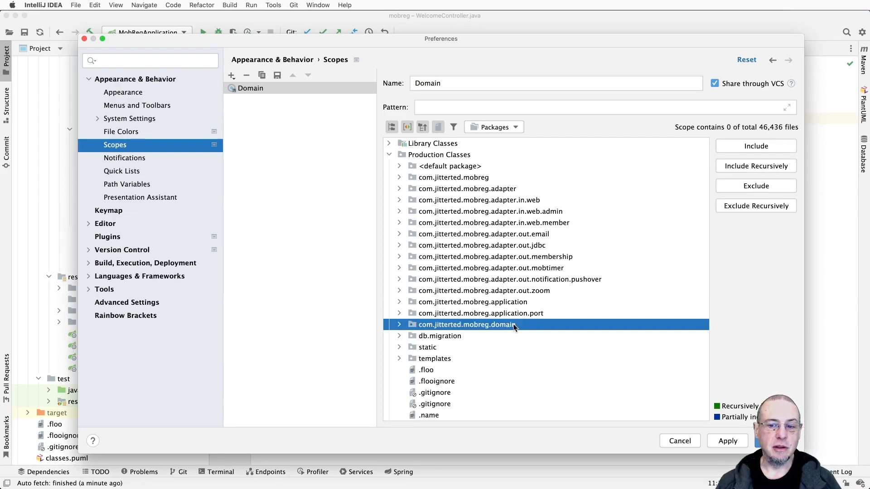
pyautogui.moveTo(566, 344)
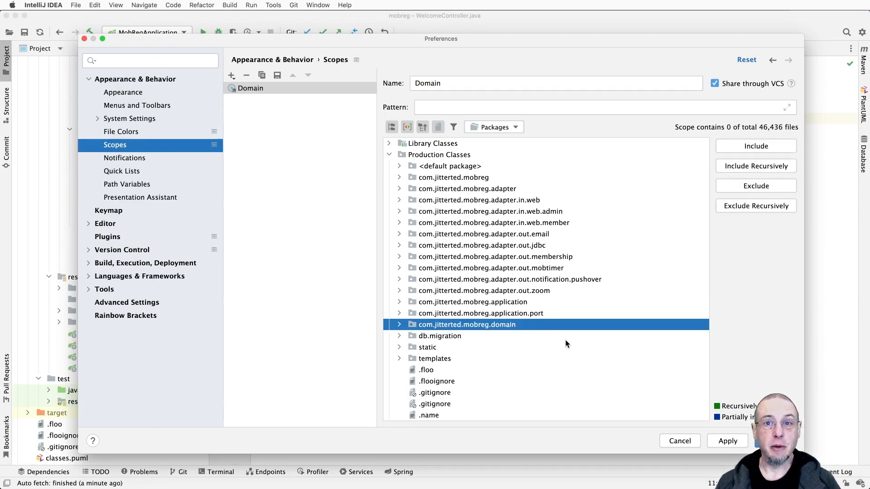
pyautogui.click(399, 324)
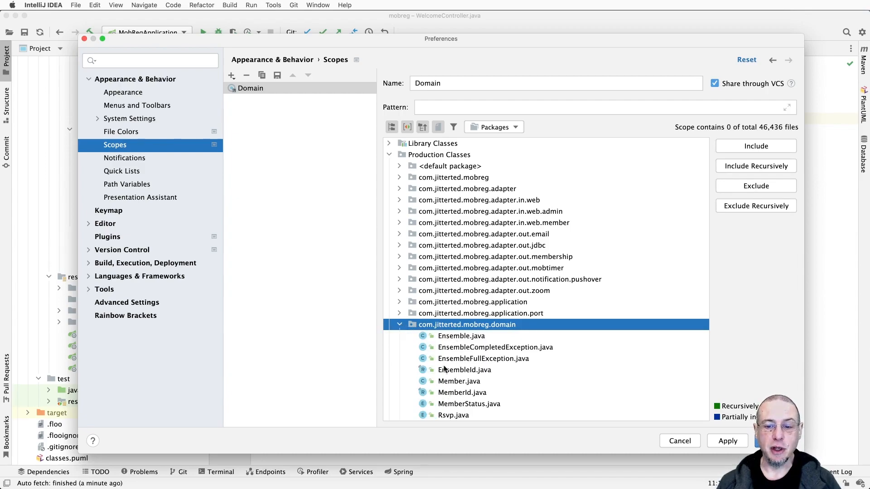
pyautogui.click(398, 325)
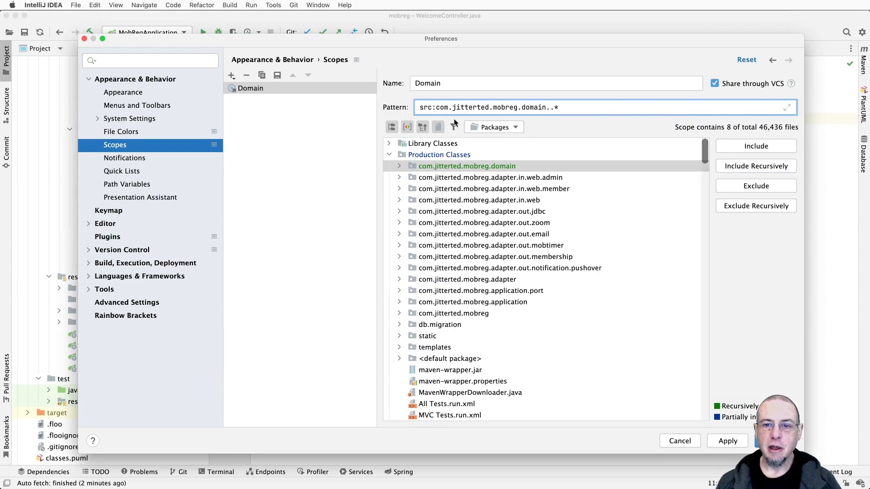
pyautogui.doubleClick(426, 107)
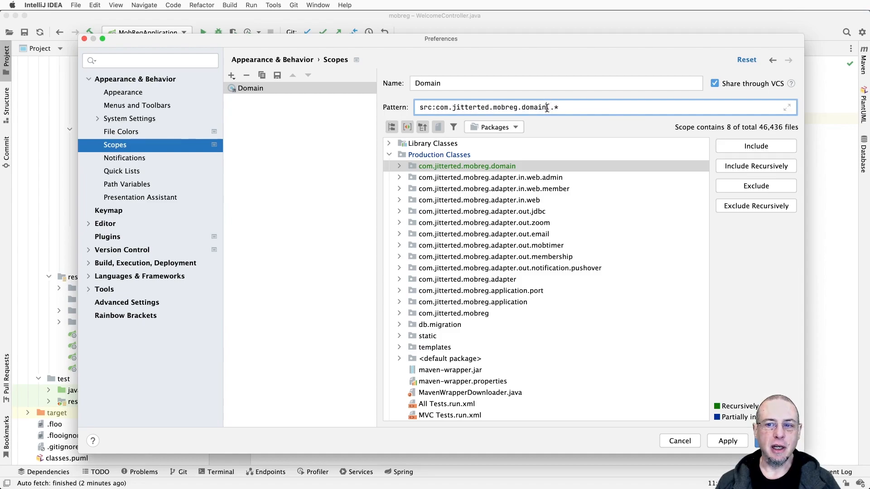
pyautogui.doubleClick(553, 107)
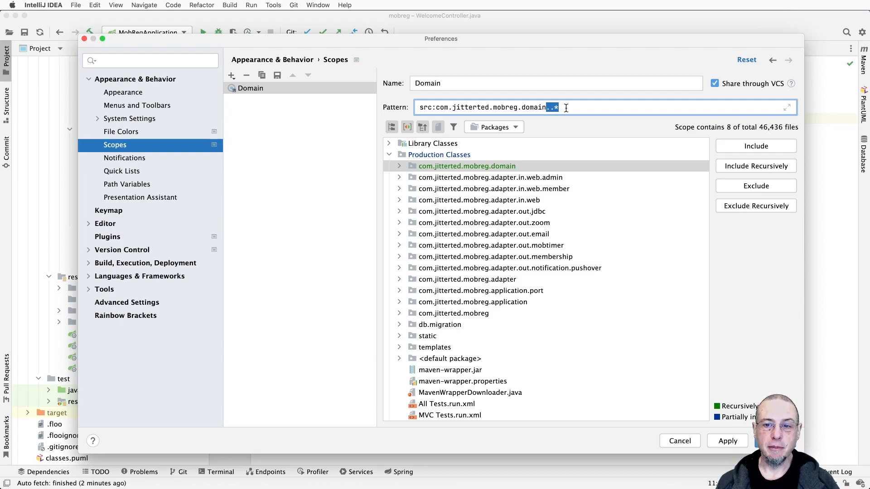
pyautogui.moveTo(506, 169)
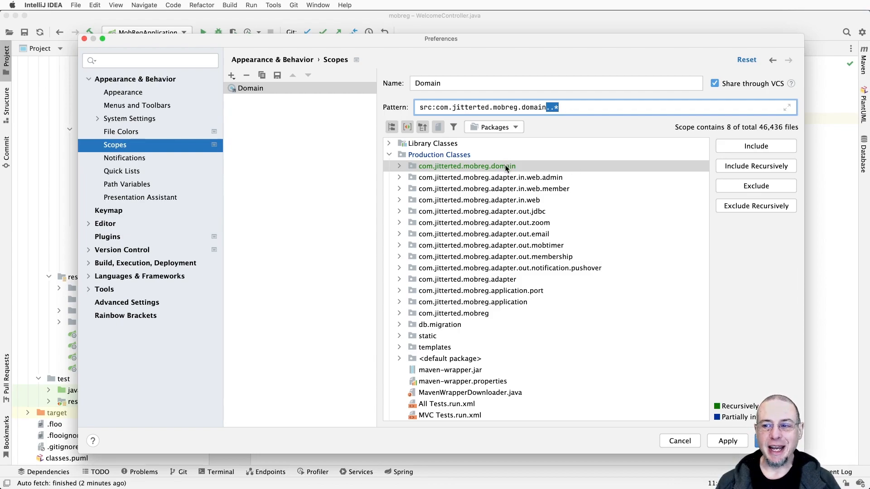
# Step: Start a second scope for the com.jitterted.mobreg.application package
pyautogui.click(756, 145)
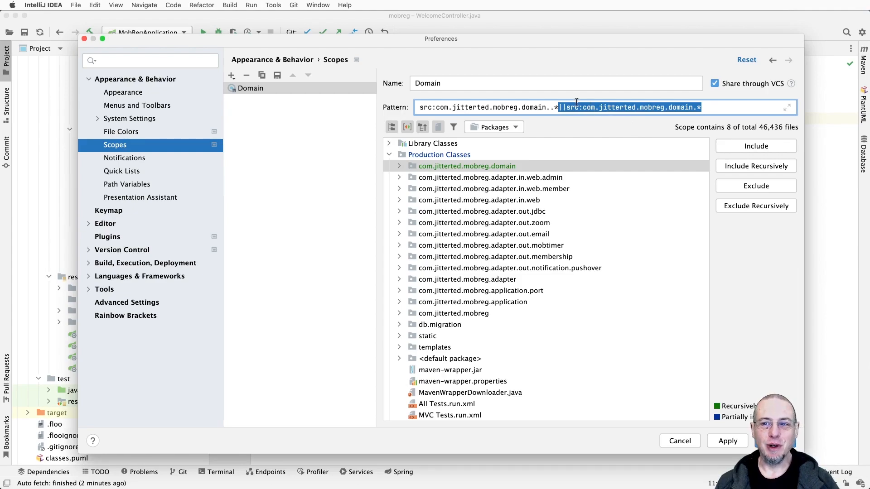
pyautogui.moveTo(707, 100)
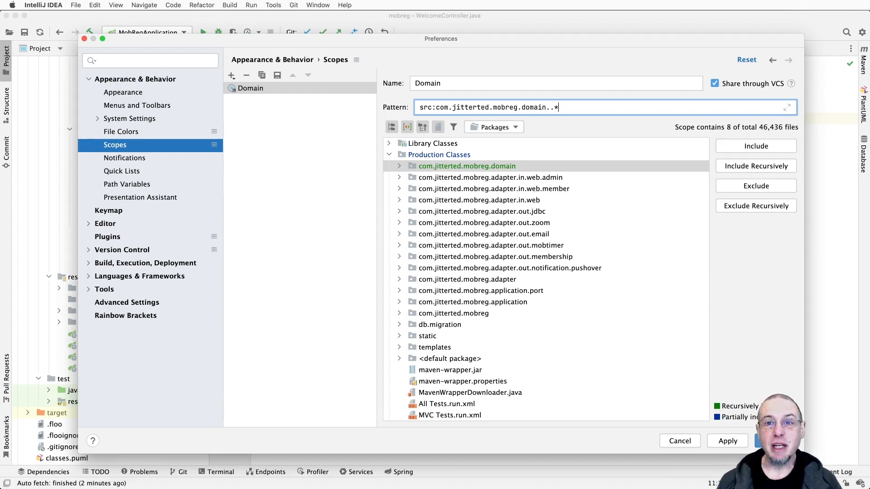
pyautogui.moveTo(509, 306)
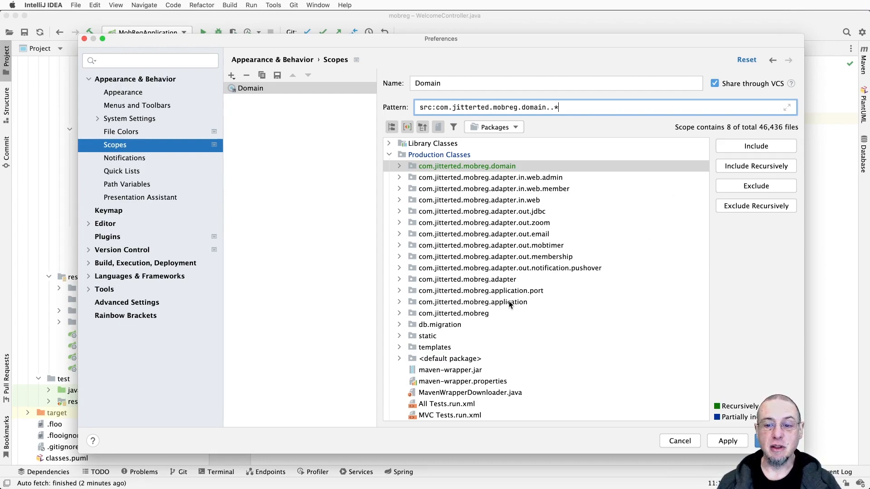
pyautogui.click(471, 301)
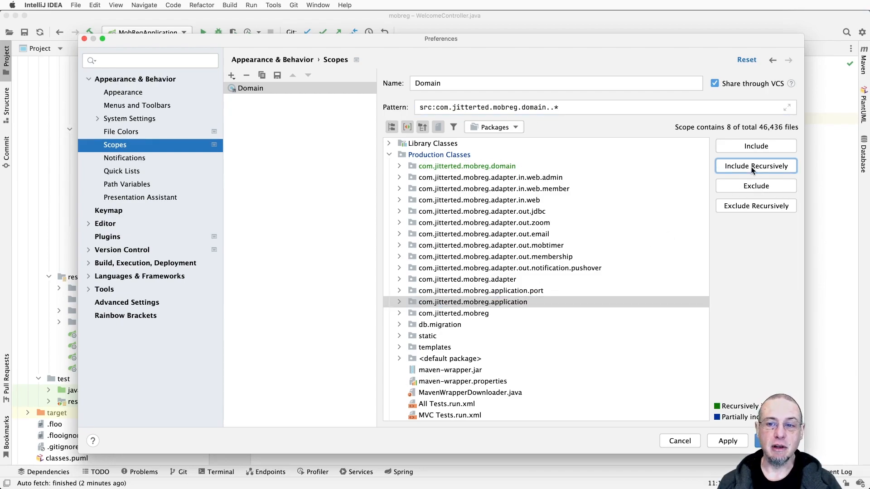
pyautogui.click(756, 166)
pyautogui.write('Applica')
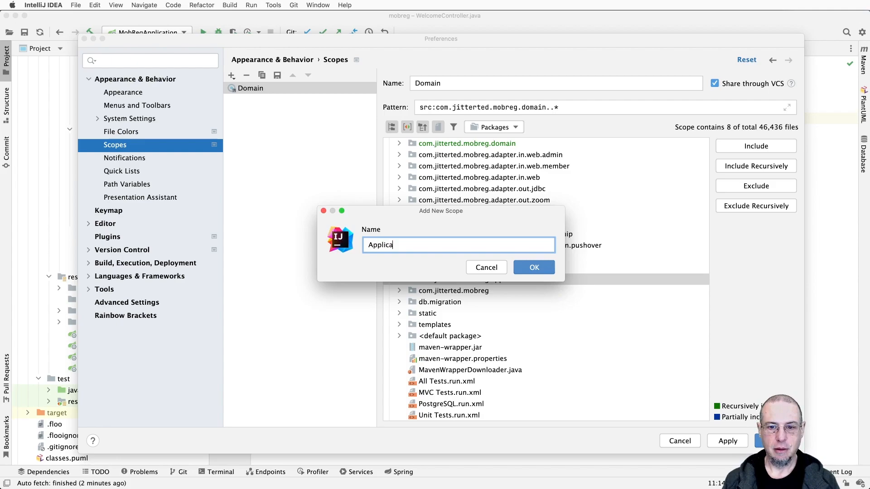
# Step: Confirm the Application scope and include com.jitterted.mobreg.application recursively, matching 14 files
pyautogui.click(534, 267)
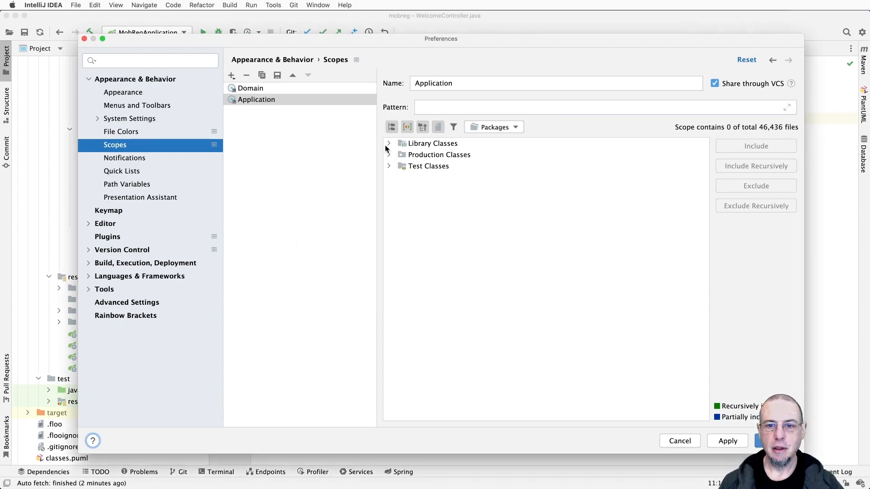
pyautogui.click(388, 154)
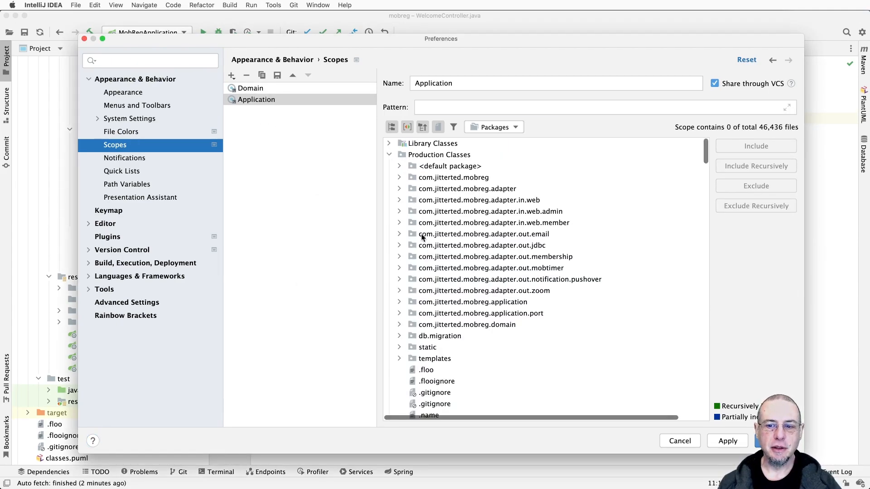
pyautogui.click(472, 302)
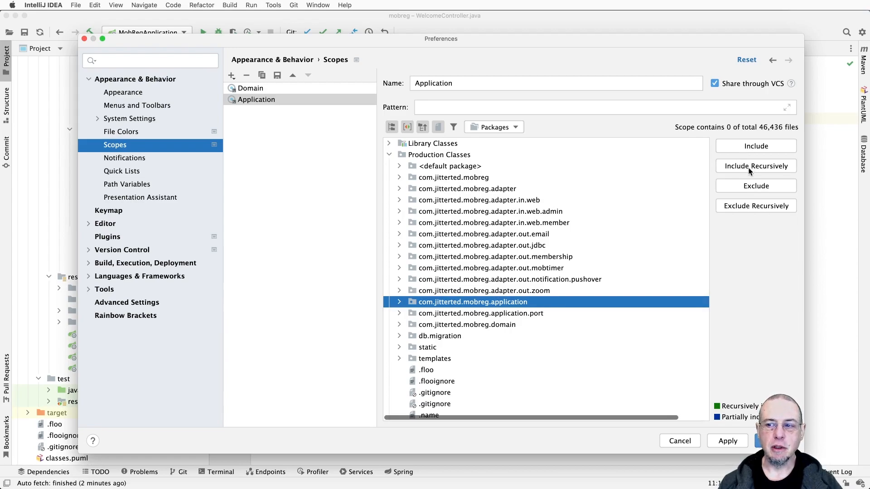
pyautogui.click(756, 166)
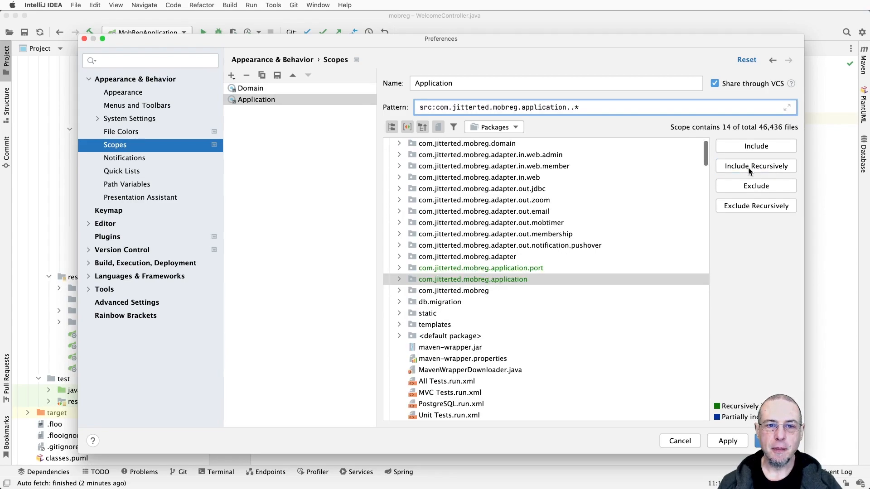
pyautogui.click(232, 75)
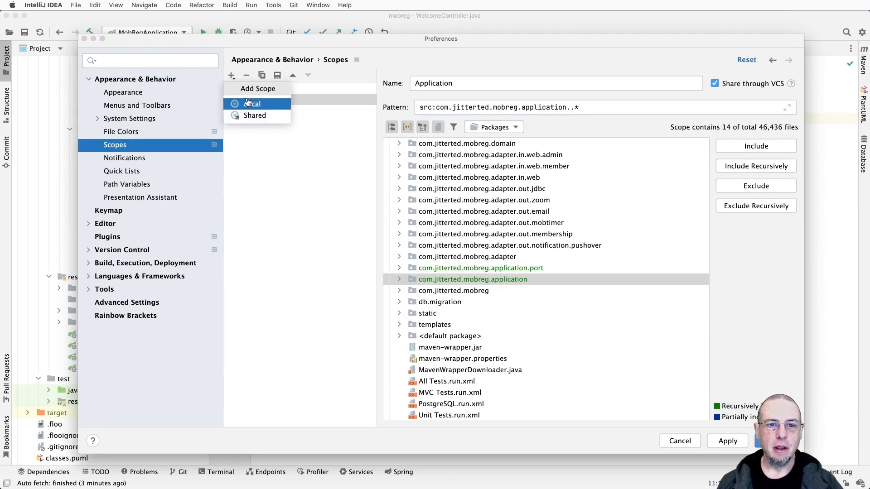
# Step: Create a local scope named Outbound Adapter
pyautogui.click(252, 103)
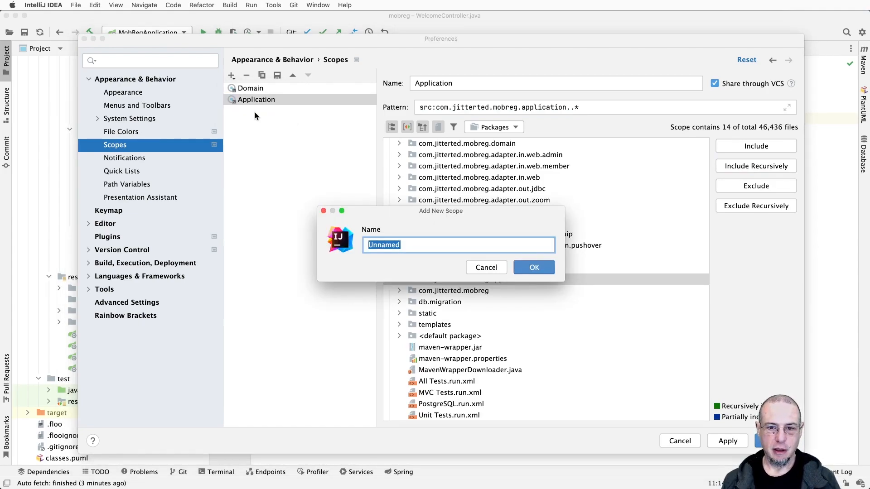
pyautogui.write('Outbound Ada')
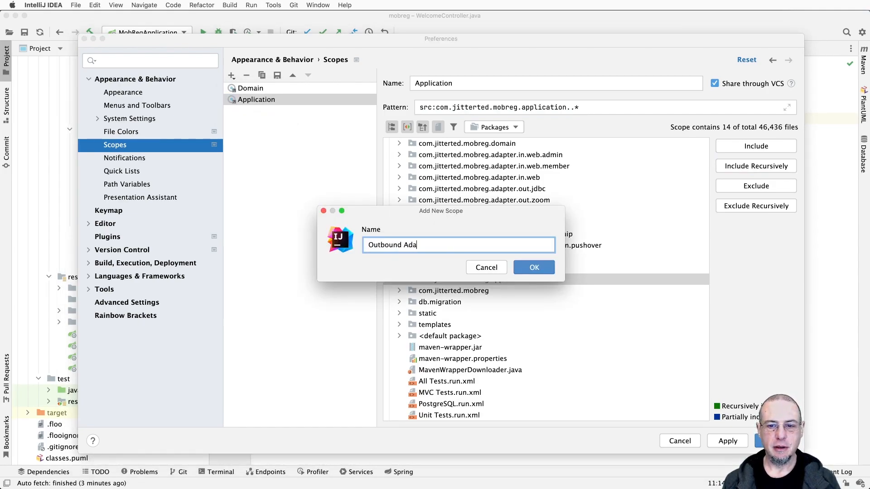
pyautogui.write('pter')
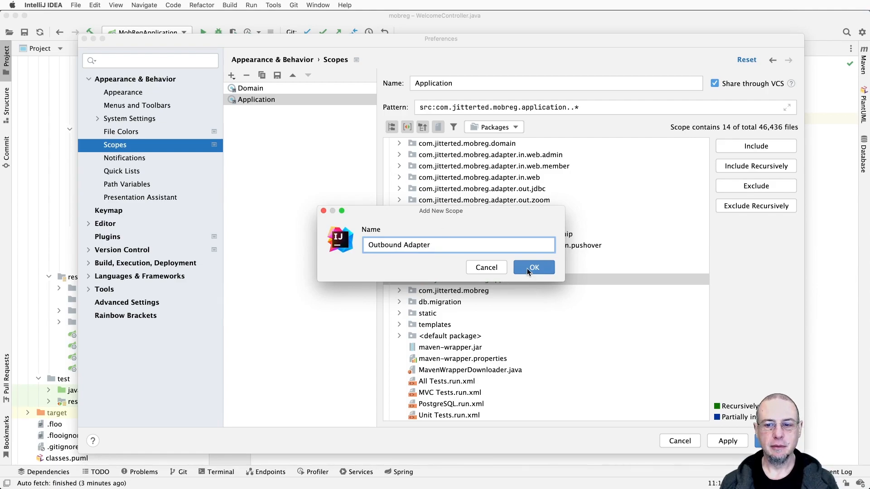
pyautogui.click(533, 268)
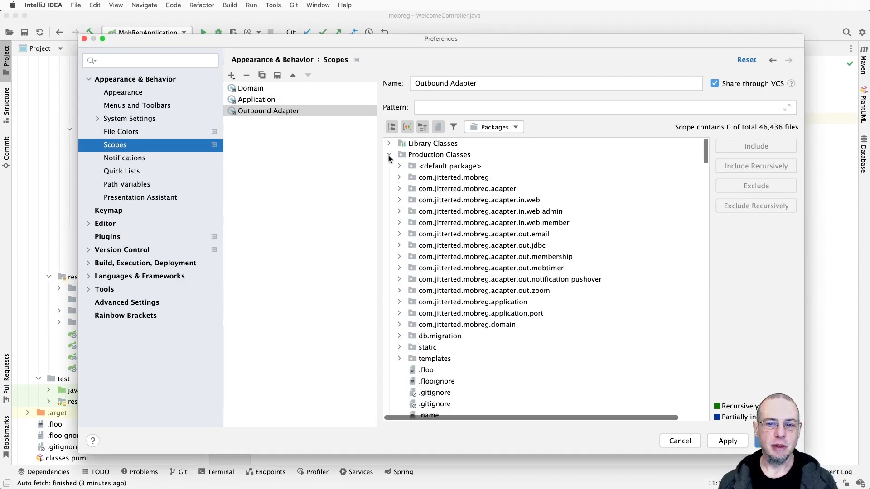
# Step: Include adapter.out recursively, pattern src:com.jitterted.mobreg.adapter.out..*, matching 23 files
pyautogui.click(467, 189)
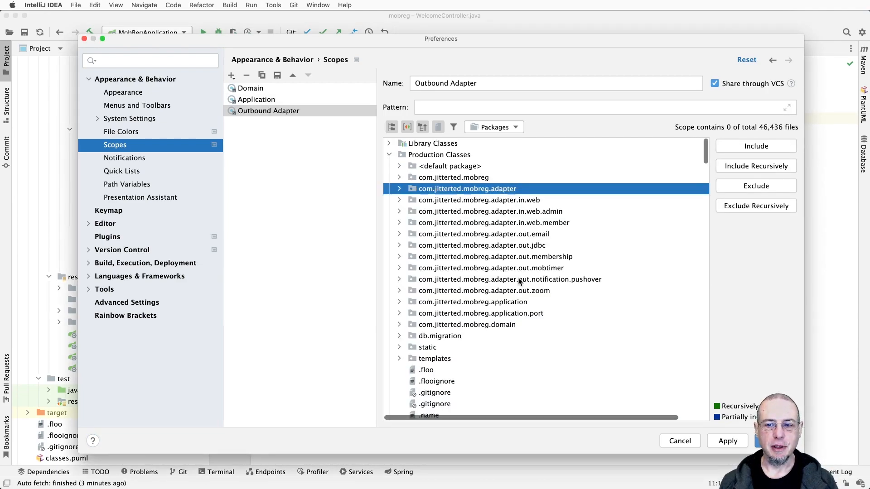
pyautogui.moveTo(522, 296)
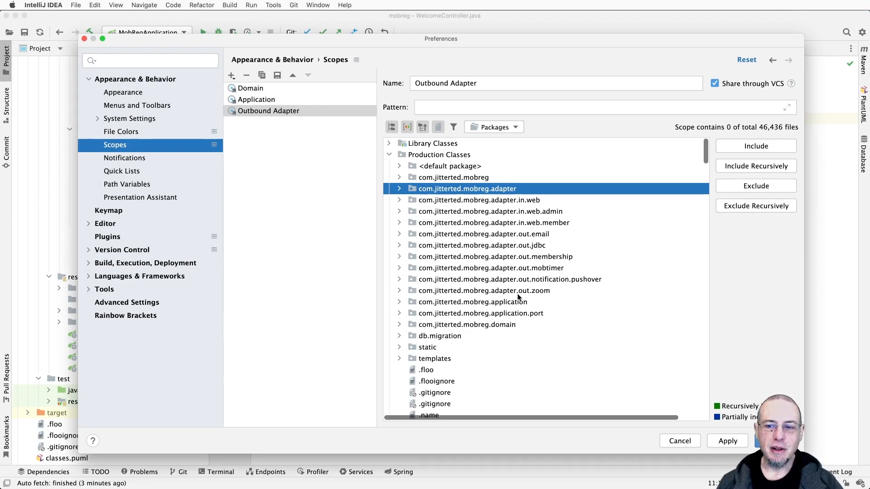
pyautogui.moveTo(408, 127)
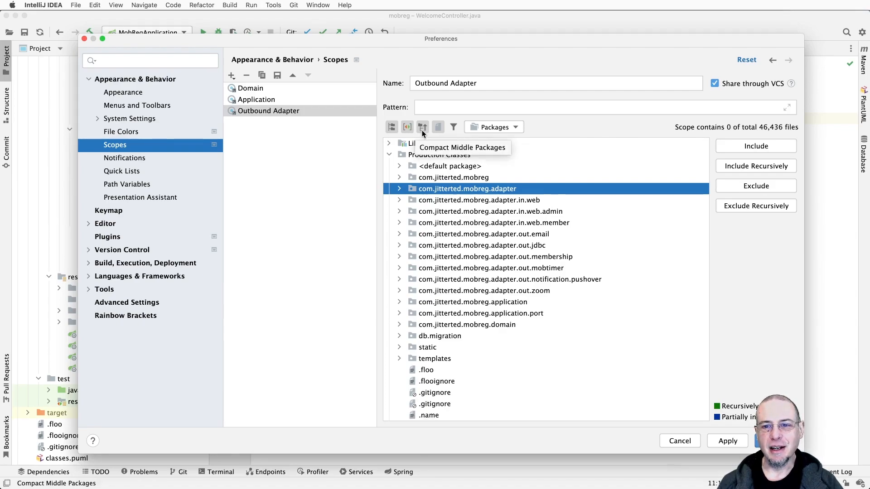
pyautogui.click(421, 127)
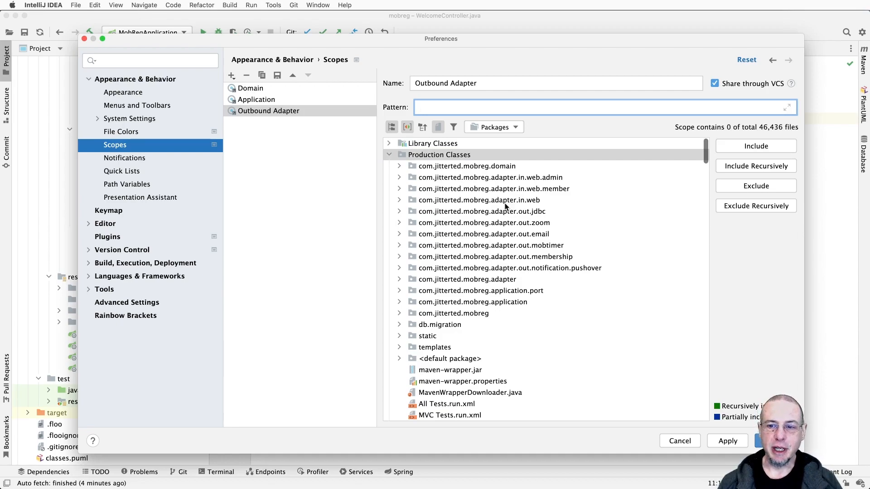
pyautogui.click(481, 211)
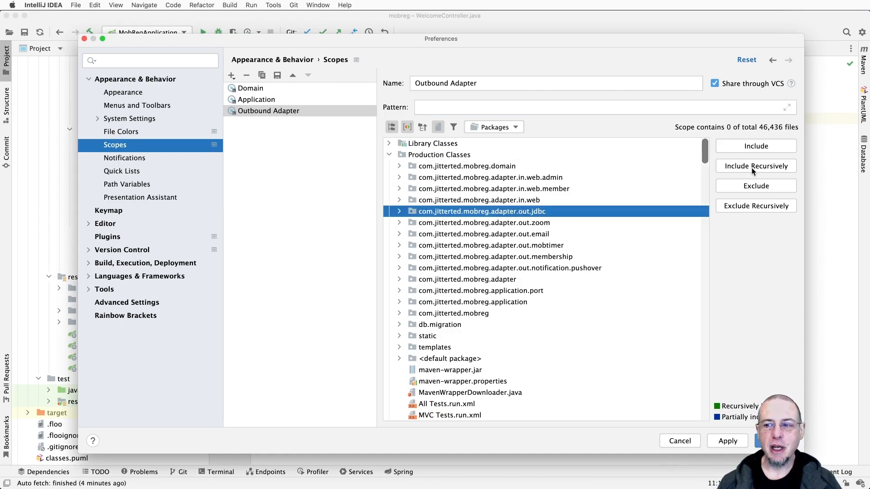
pyautogui.click(756, 166)
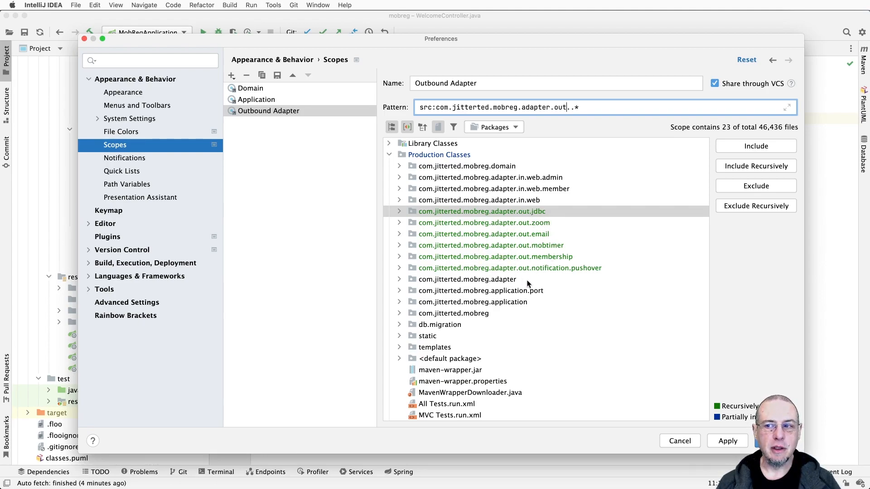
pyautogui.moveTo(674, 135)
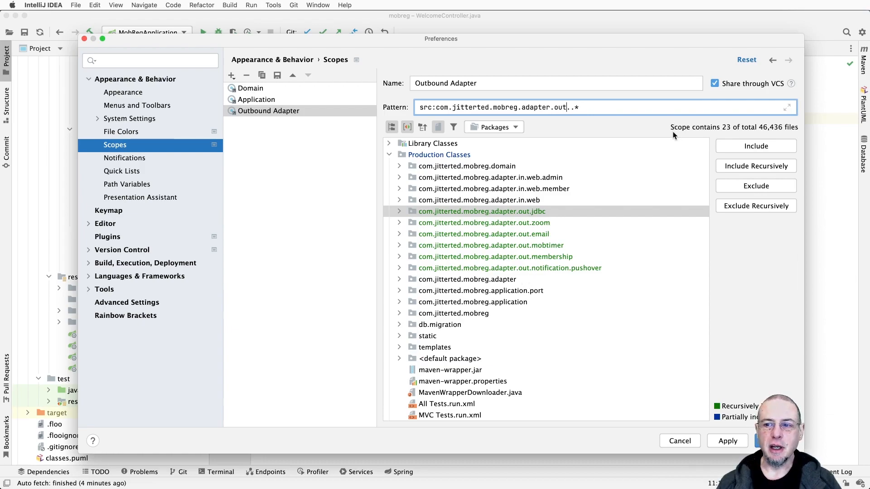
pyautogui.moveTo(725, 136)
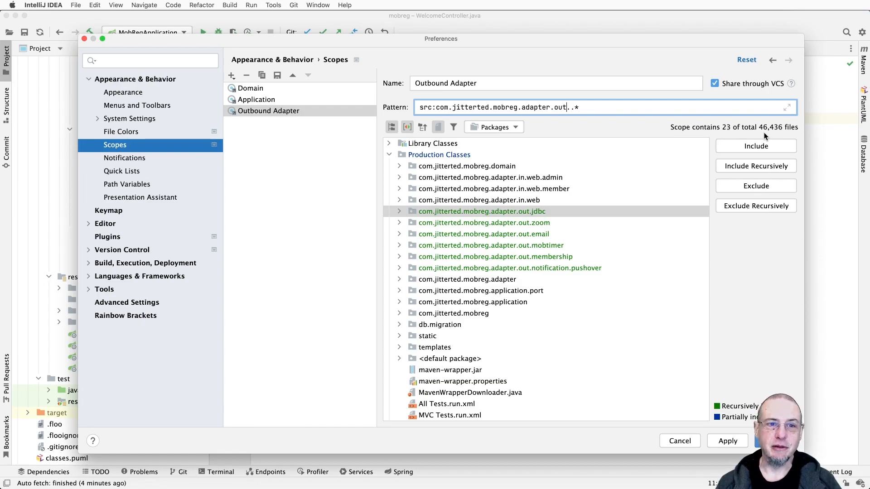
pyautogui.click(230, 75)
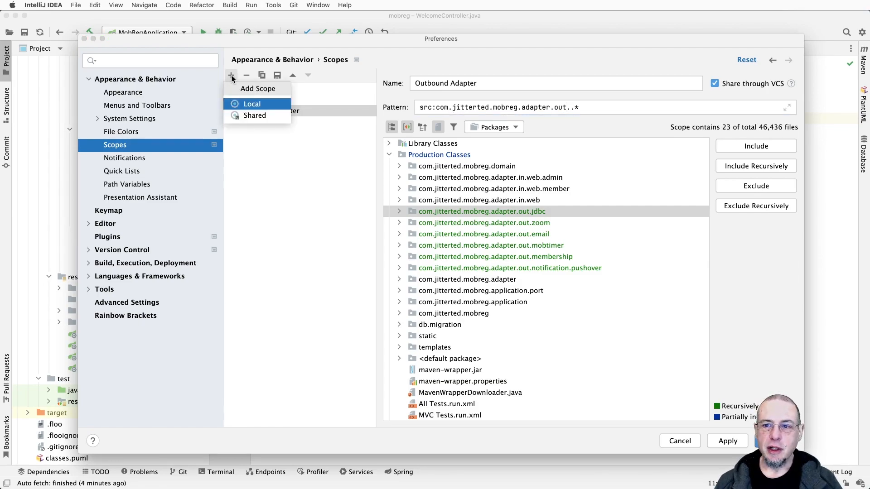
# Step: Name a local scope Inbound Adapter and include adapter.in packages recursively (17 files)
pyautogui.click(252, 104)
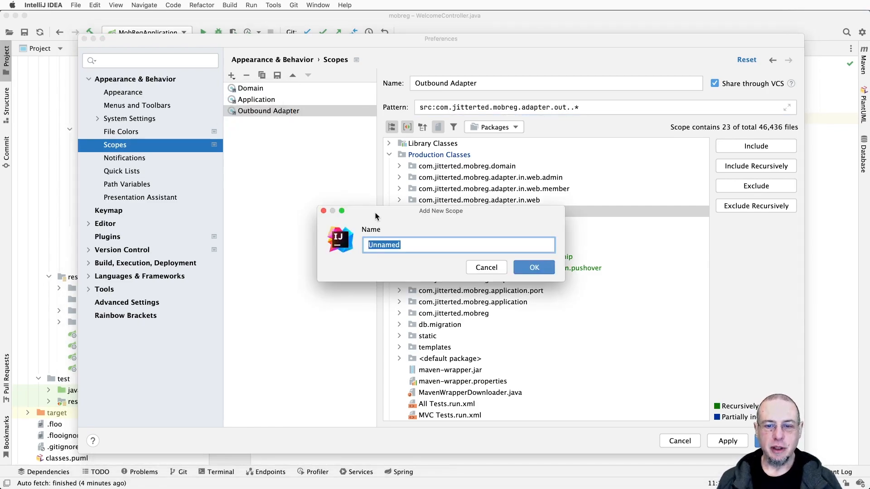
pyautogui.write('Inbound A')
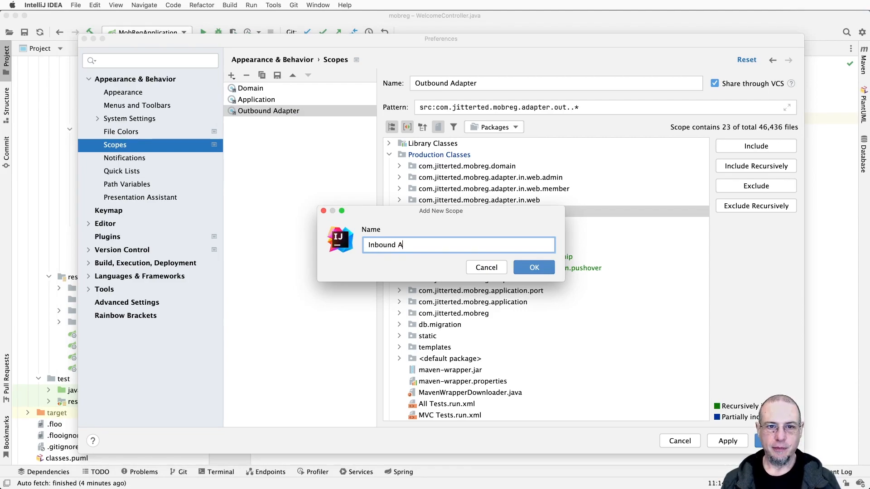
pyautogui.click(533, 267)
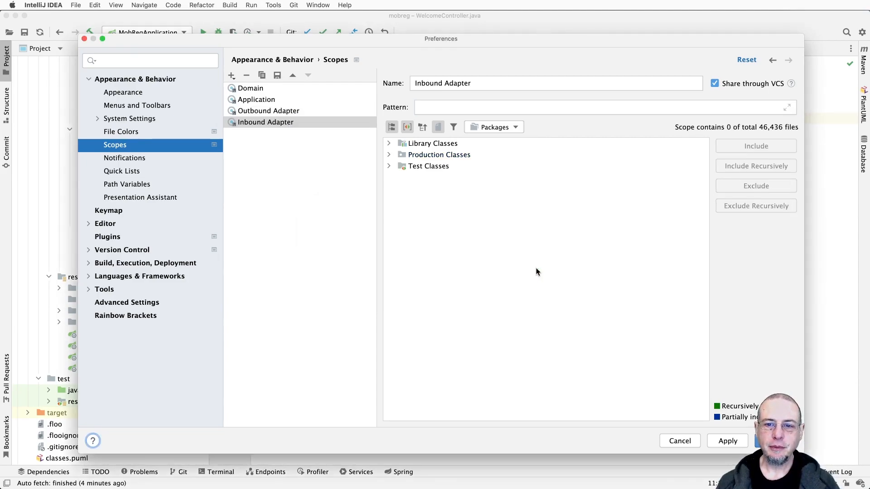
pyautogui.click(388, 154)
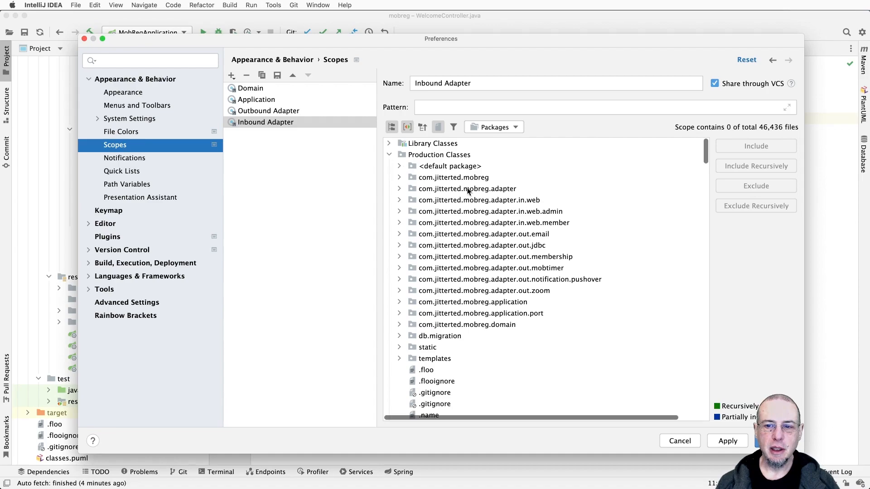
pyautogui.click(478, 200)
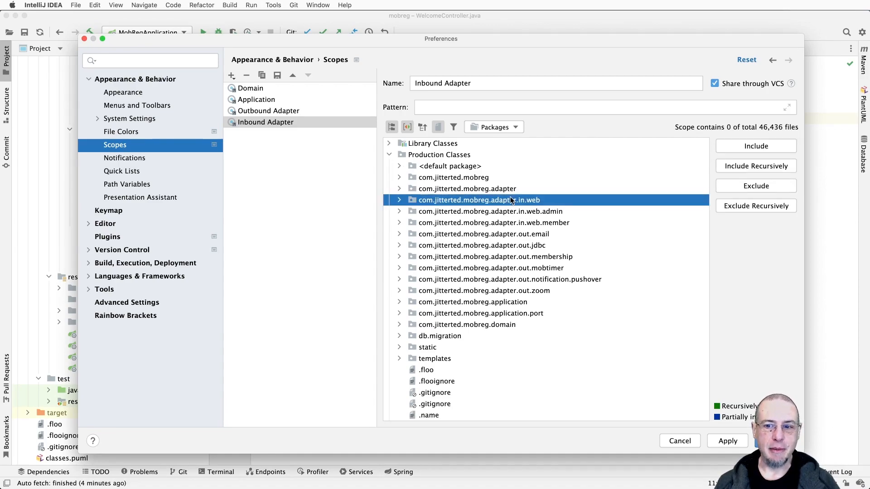
pyautogui.click(755, 166)
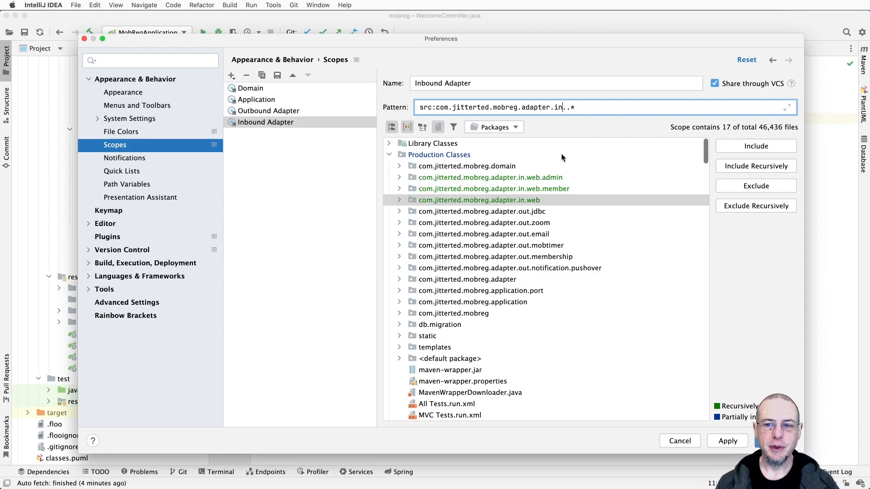
pyautogui.moveTo(527, 216)
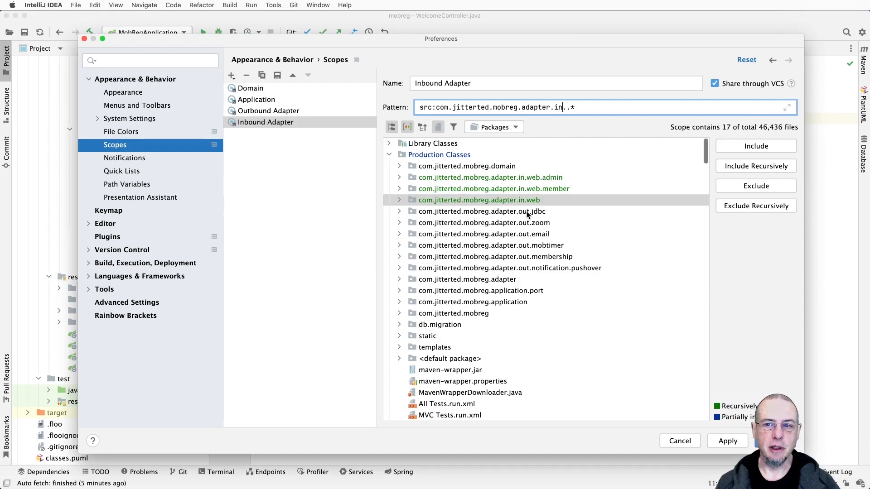
pyautogui.moveTo(670, 370)
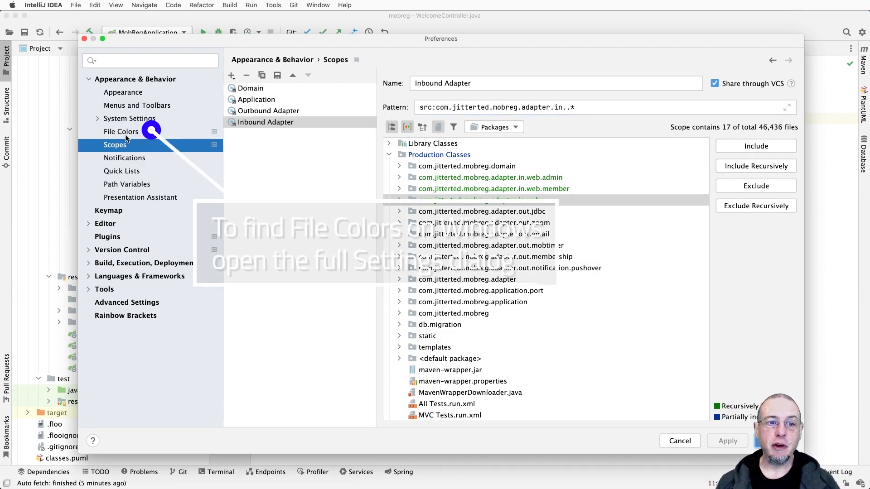
# Step: In File Colors, add colour entries for Domain and for Application in orange
pyautogui.click(121, 132)
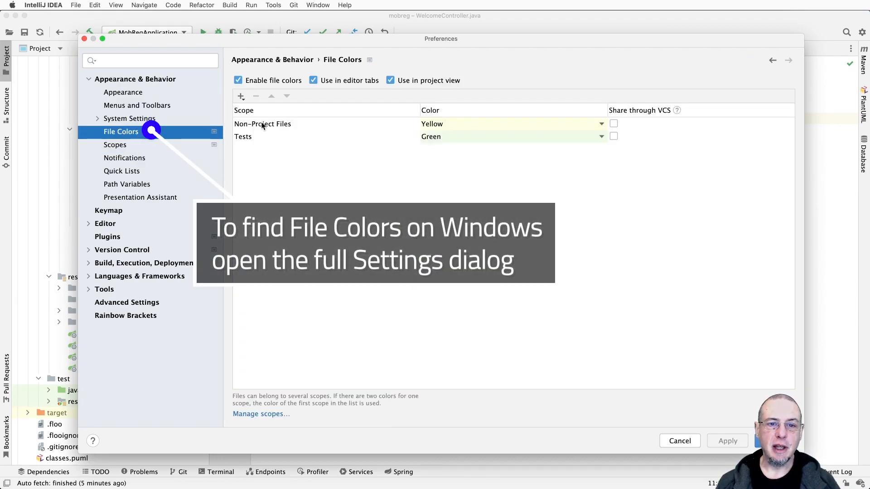
pyautogui.click(241, 96)
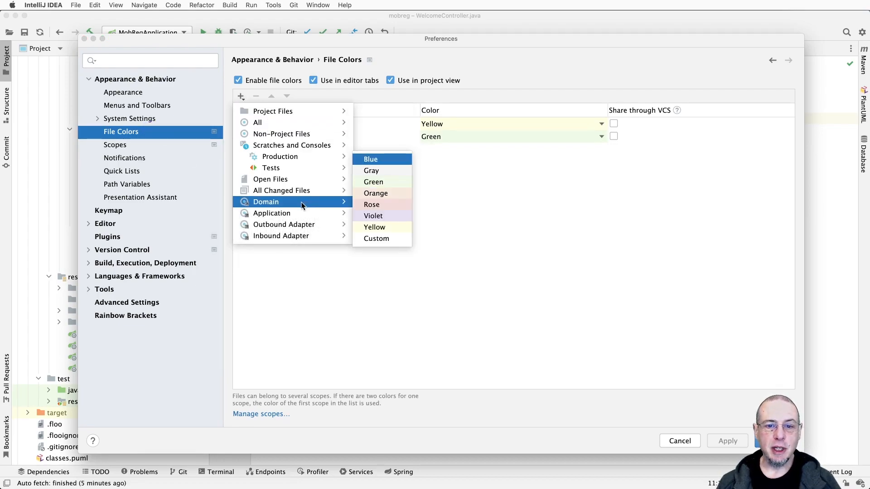
pyautogui.moveTo(380, 205)
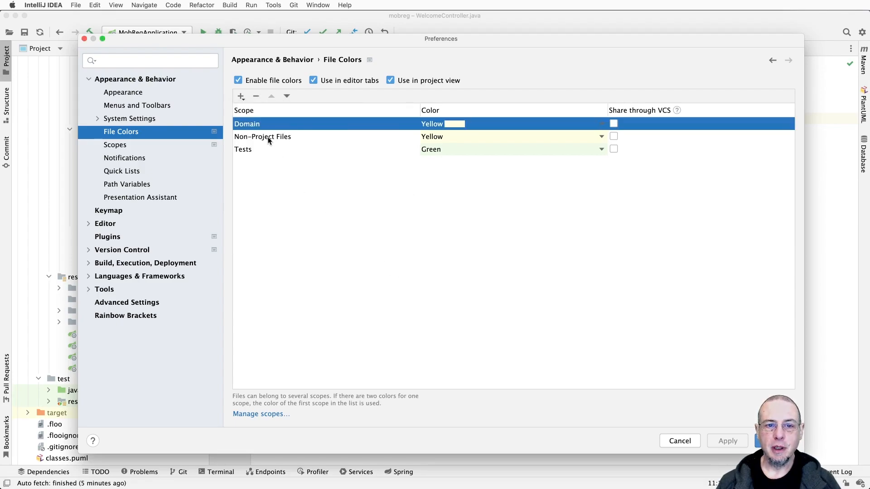
pyautogui.click(240, 96)
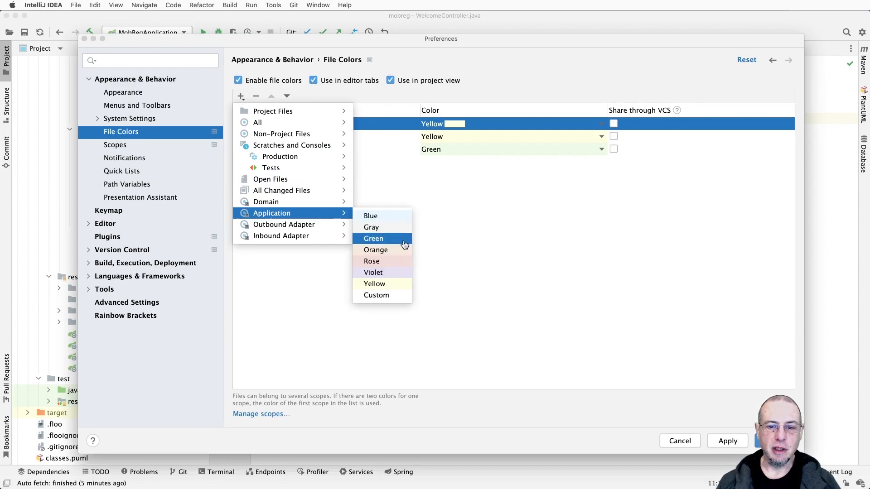
pyautogui.click(376, 250)
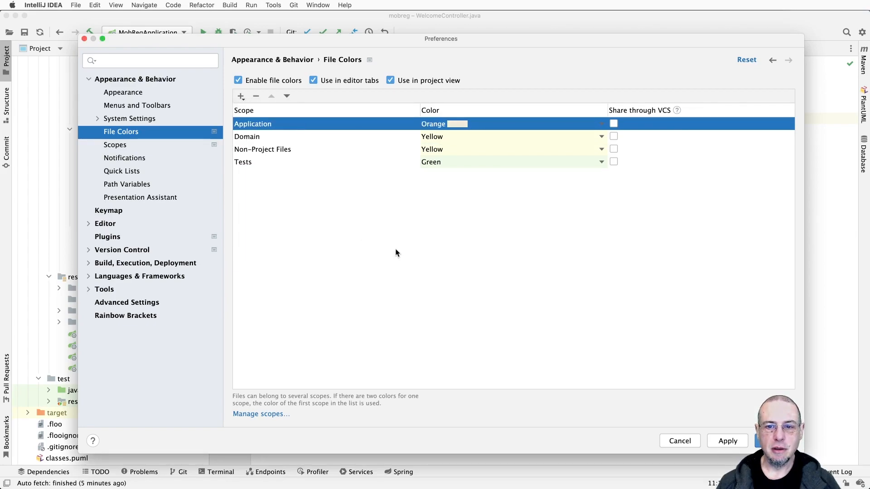
# Step: Add File Colors entries giving Inbound Adapter blue and Outbound Adapter violet
pyautogui.click(241, 96)
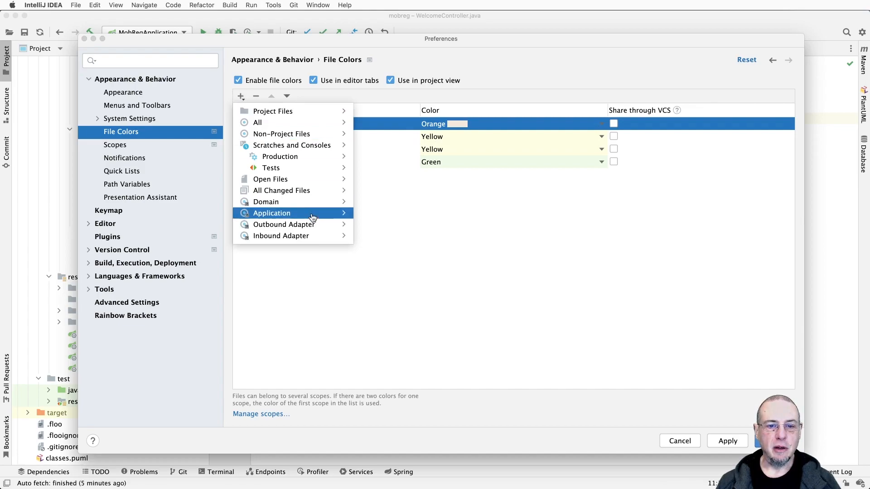
pyautogui.moveTo(281, 235)
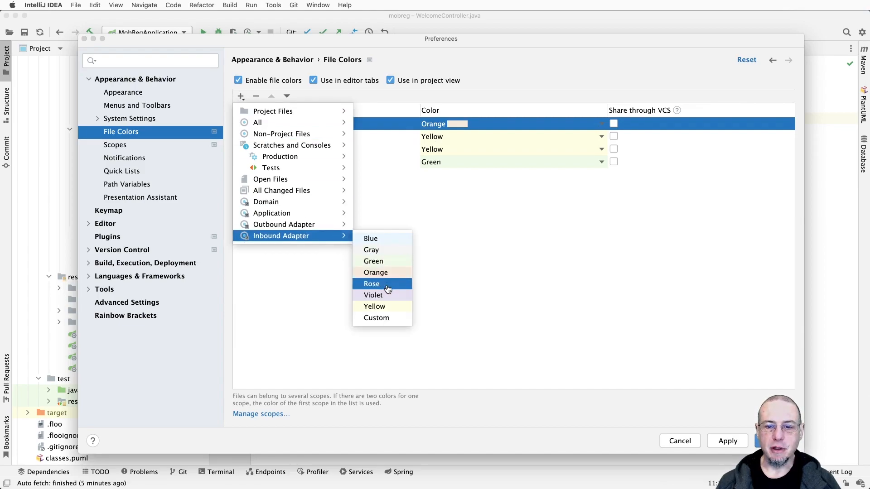
pyautogui.click(370, 238)
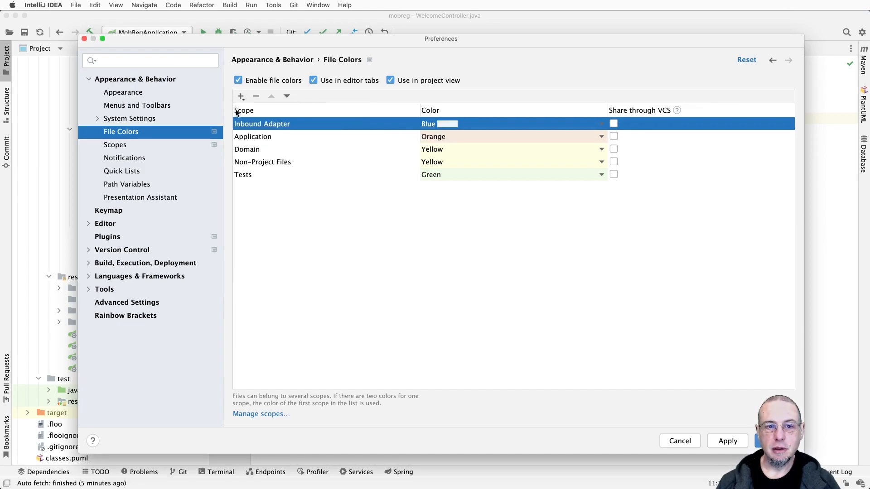
pyautogui.click(241, 96)
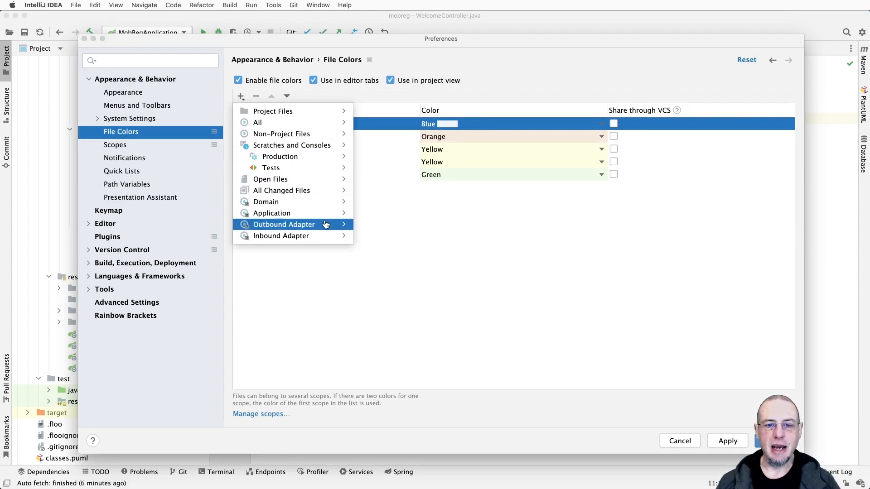
pyautogui.moveTo(283, 225)
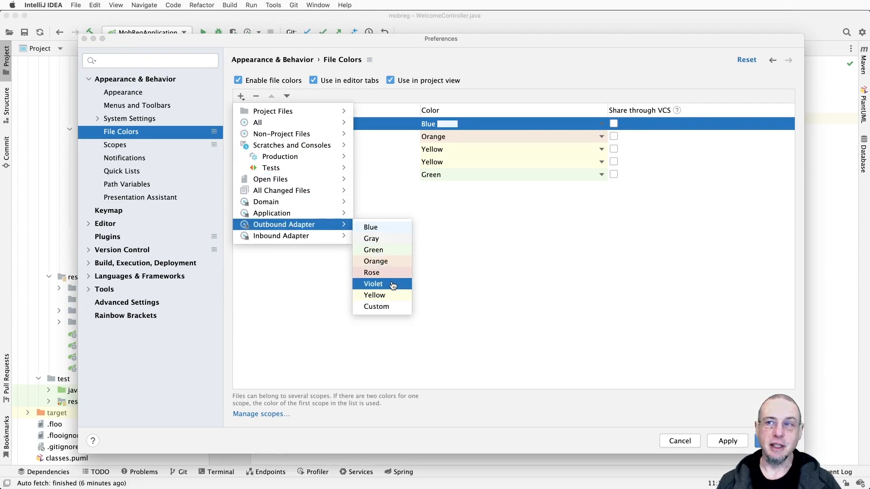
pyautogui.click(373, 283)
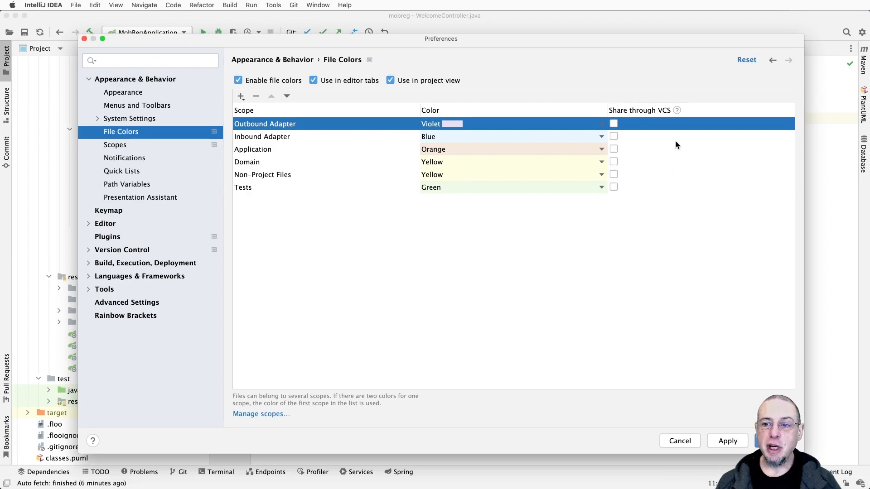
pyautogui.moveTo(615, 178)
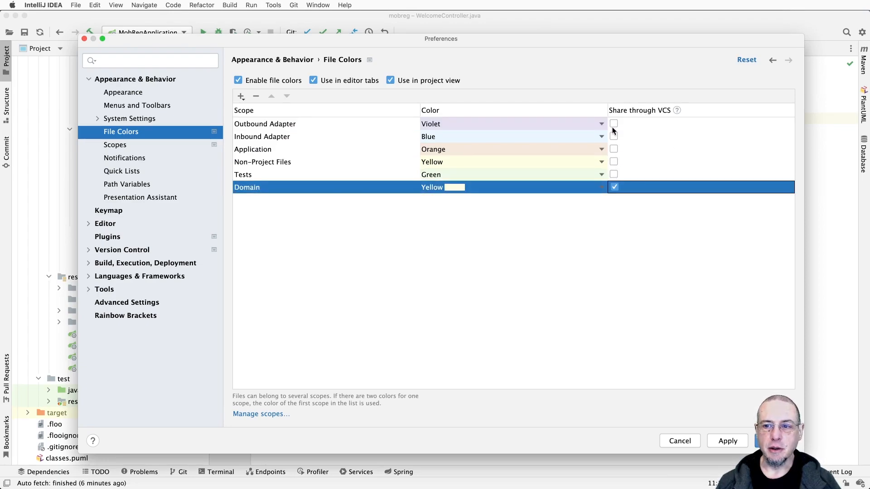
# Step: Share the Outbound Adapter and Application colours through VCS and confirm with OK
pyautogui.click(286, 96)
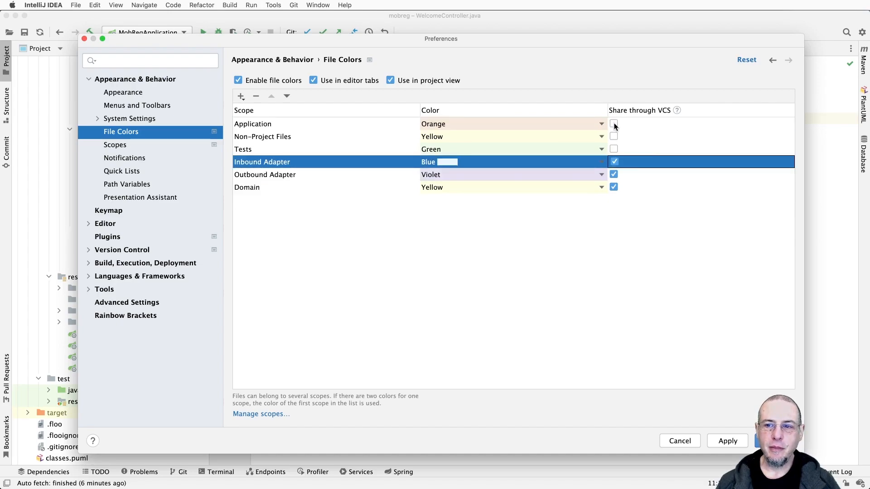
pyautogui.click(287, 96)
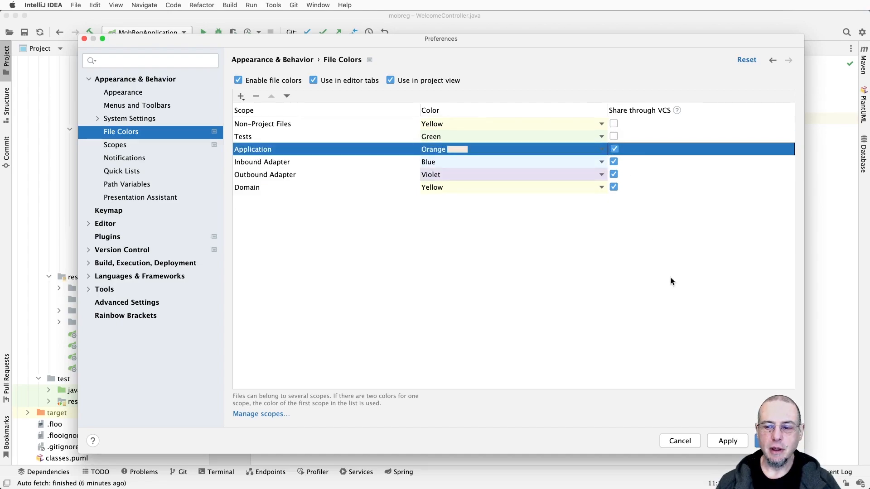
pyautogui.click(679, 440)
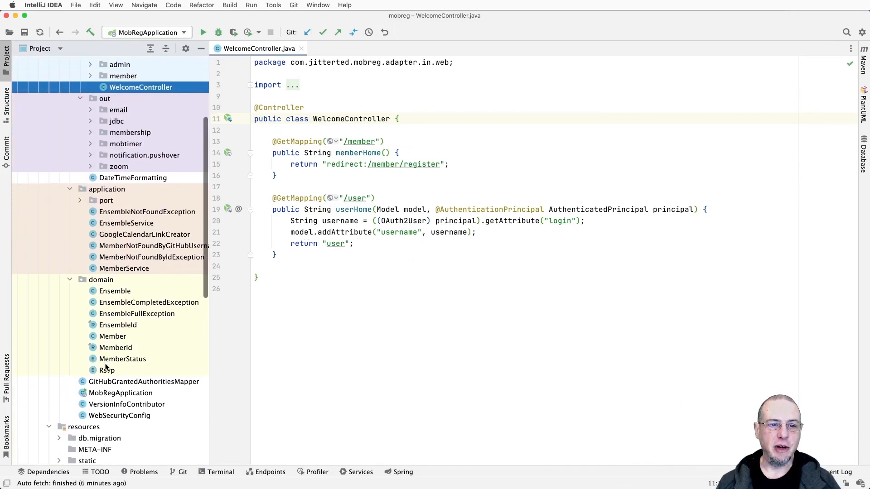
pyautogui.scroll(3)
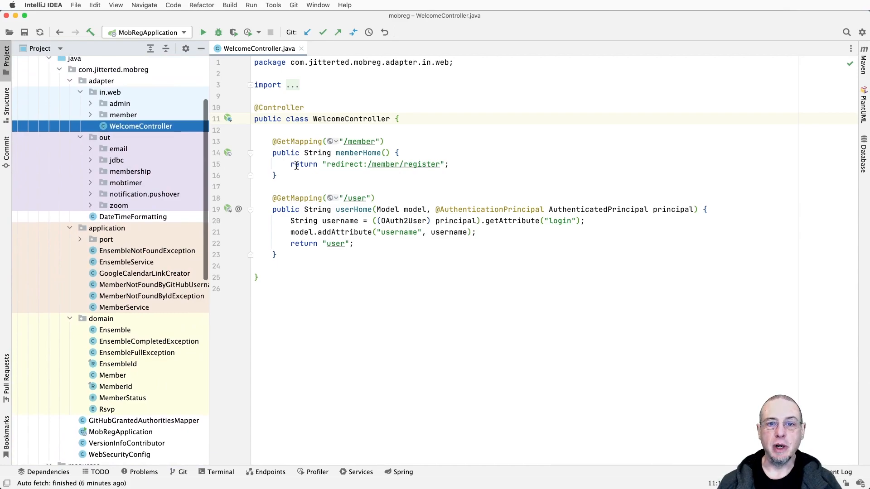
pyautogui.moveTo(318, 182)
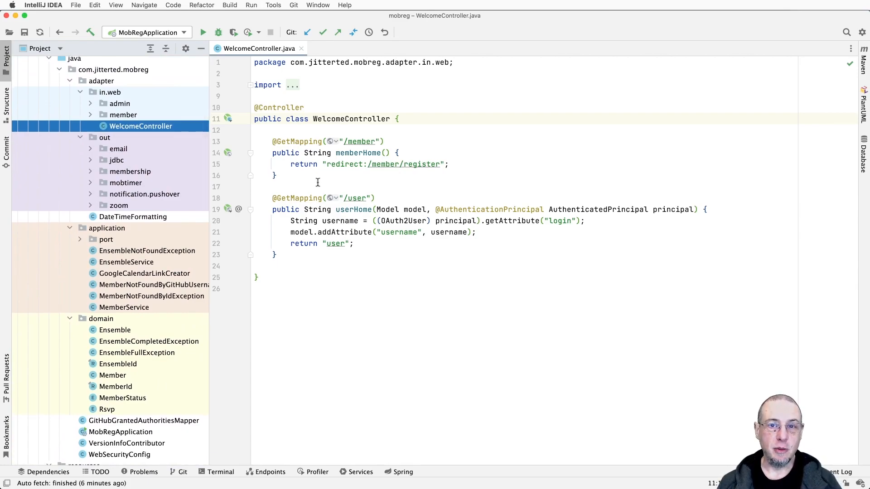